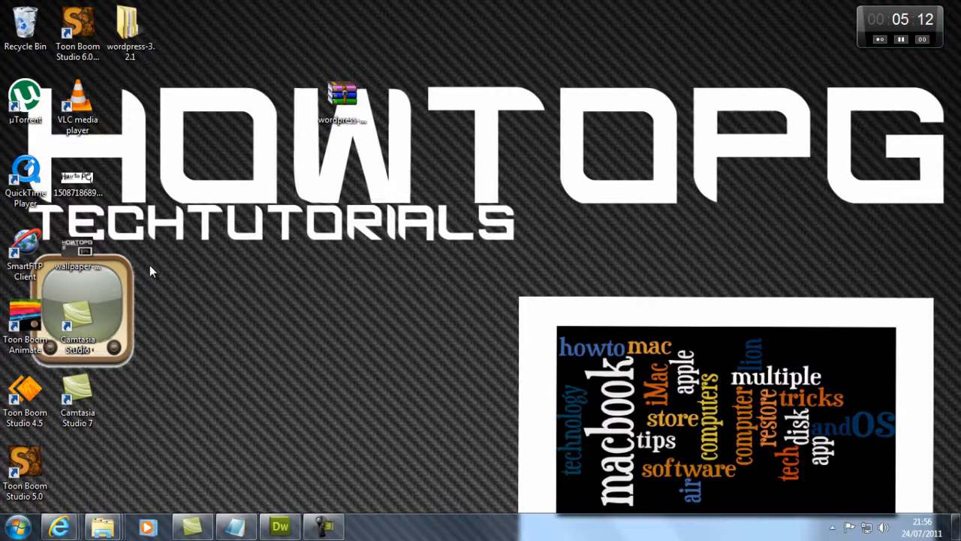
mouse_move(149, 88)
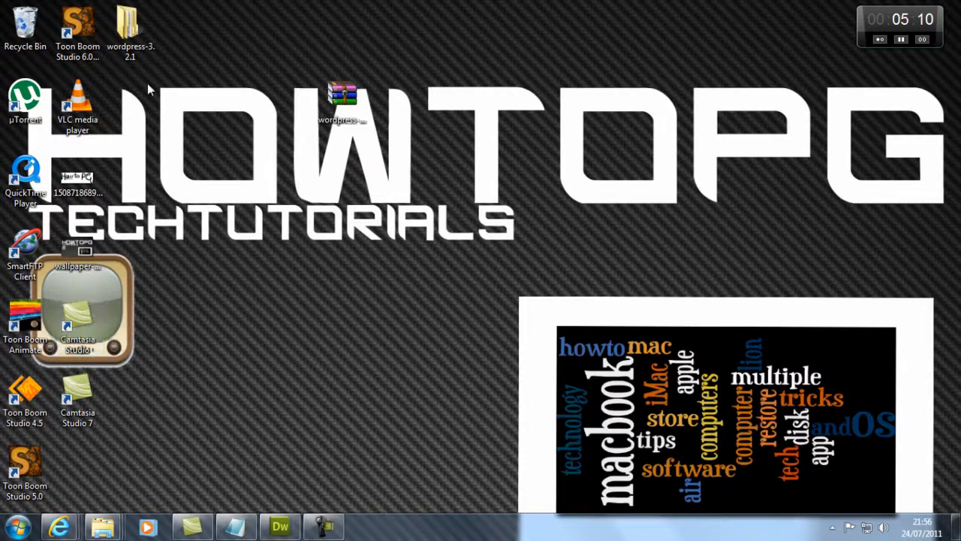
mouse_move(72, 519)
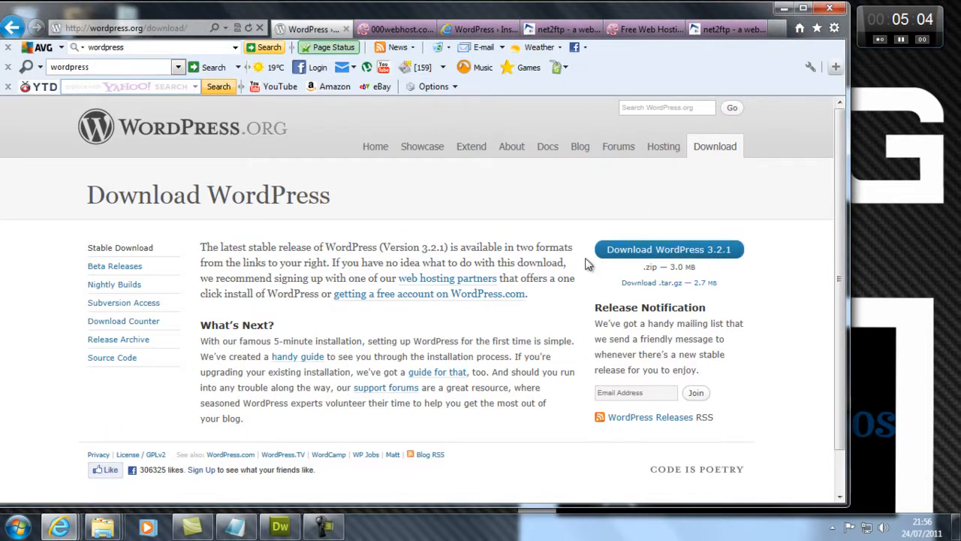
Step: Minimise the browser and right-click the downloaded WordPress 3.2.1 zip on the desktop
click(132, 24)
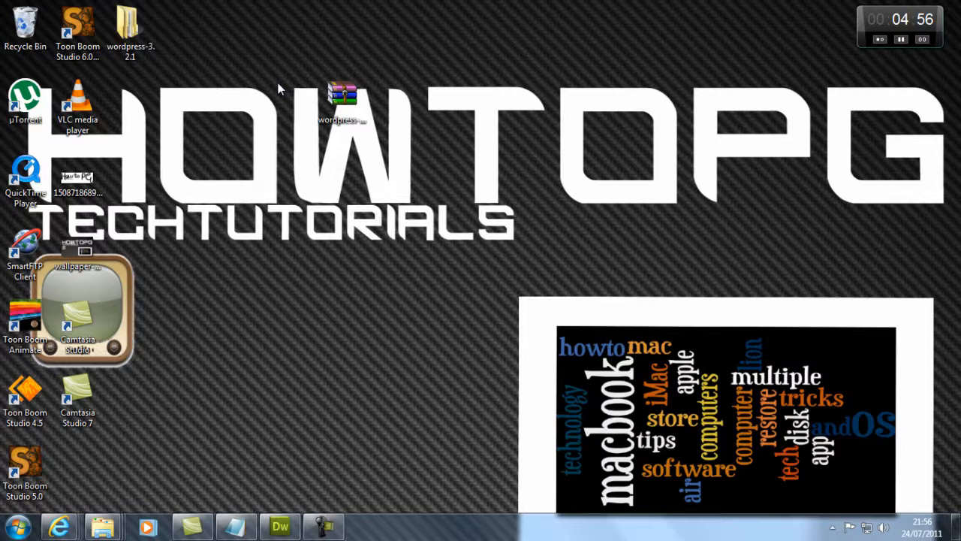
click(342, 98)
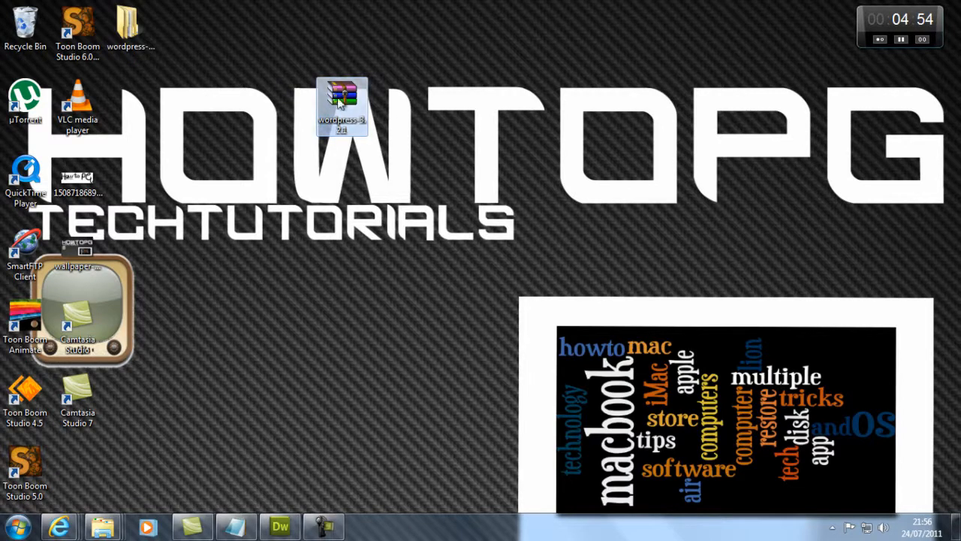
right_click(342, 102)
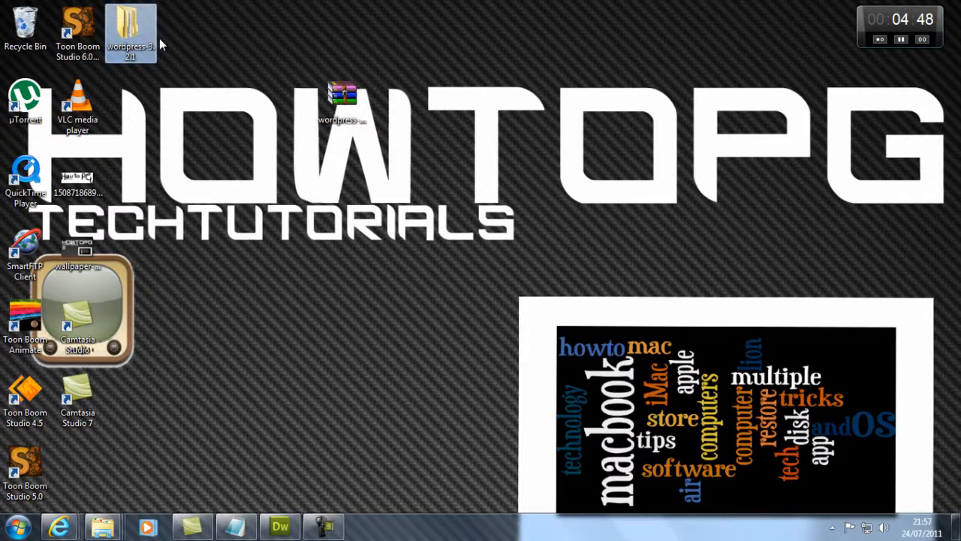
mouse_move(859, 341)
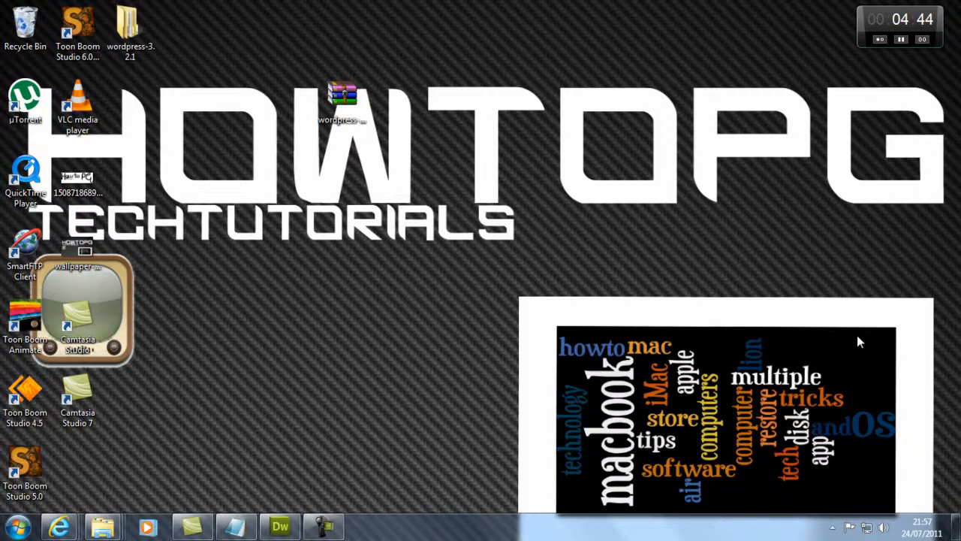
mouse_move(279, 85)
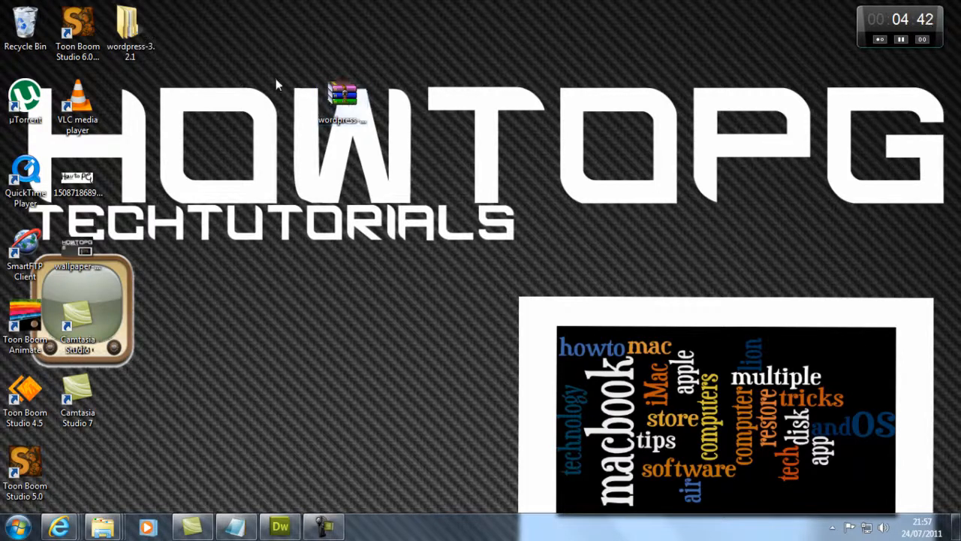
mouse_move(64, 72)
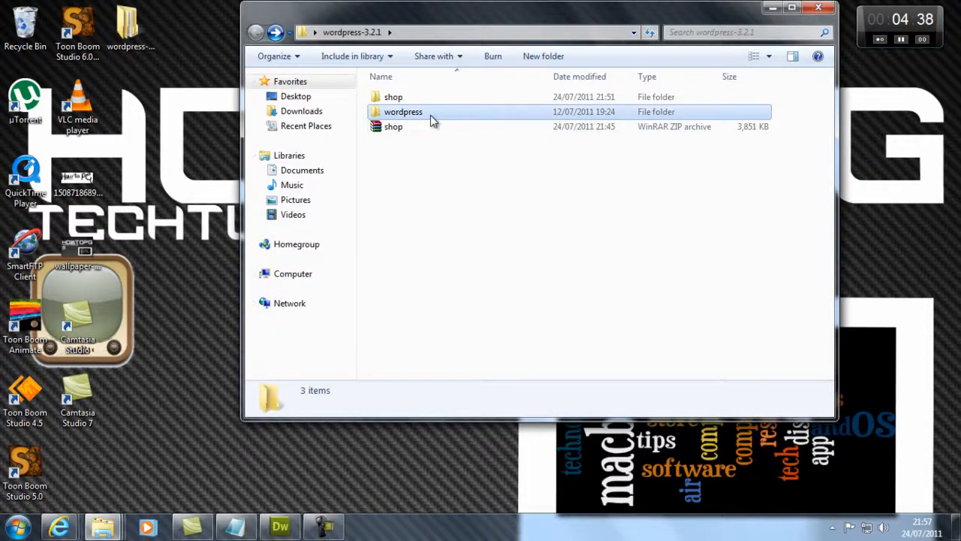
Step: Open the wordpress folder and launch wp-config-sample for editing in Dreamweaver
double_click(404, 111)
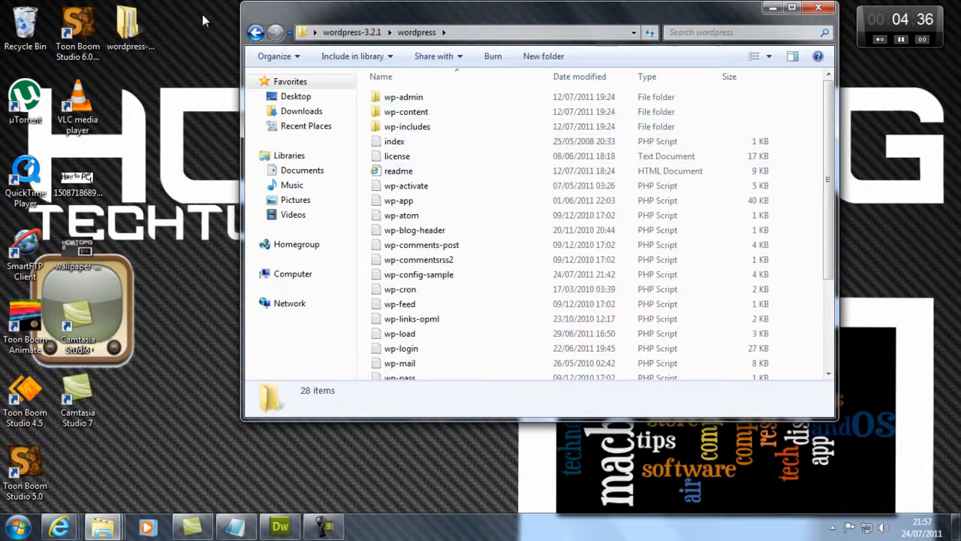
mouse_move(436, 275)
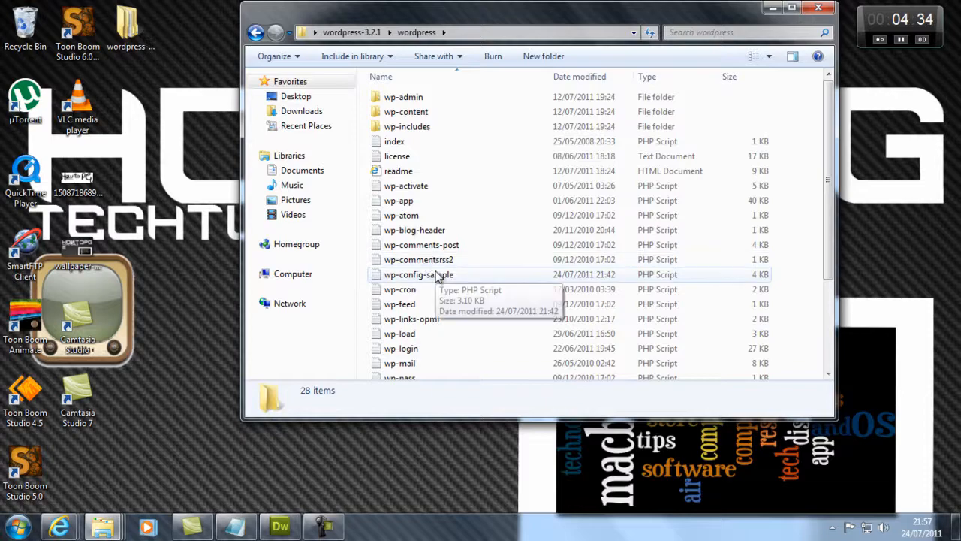
click(418, 274)
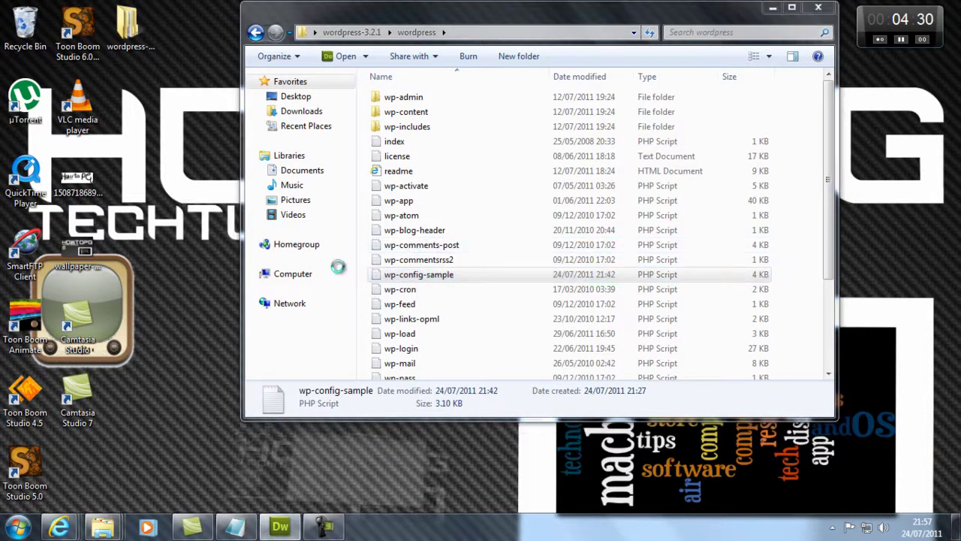
double_click(418, 274)
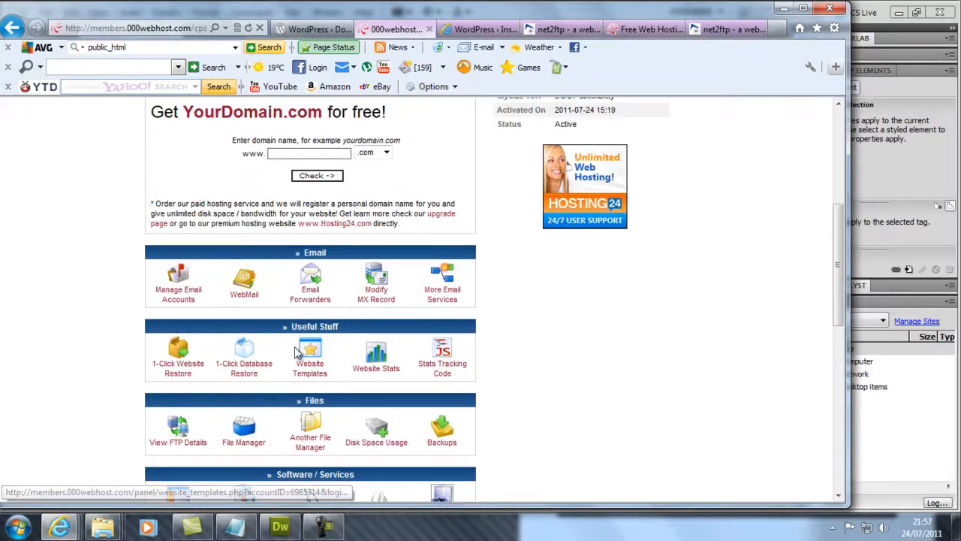
Step: Switch to the 000webhost homepage and enter the Members Area
scroll(down, 3)
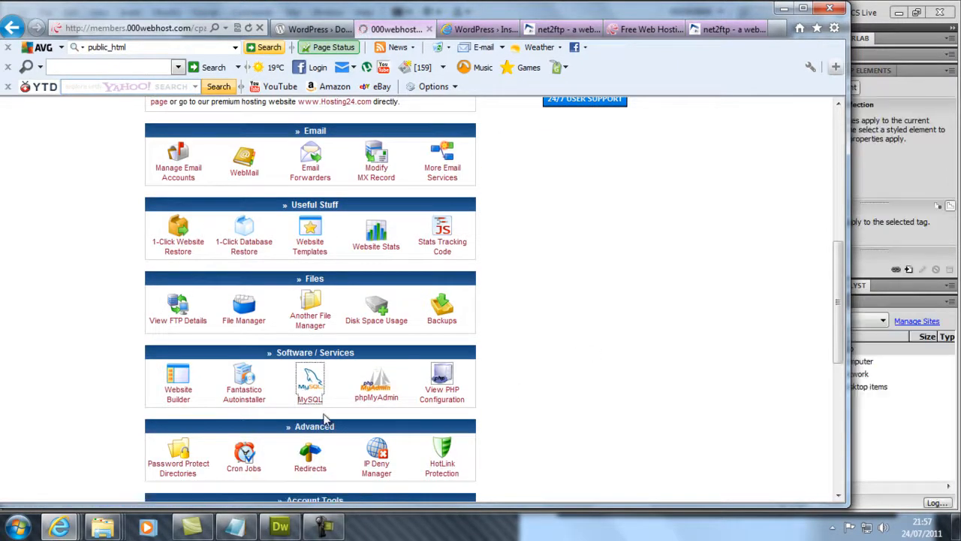
click(309, 380)
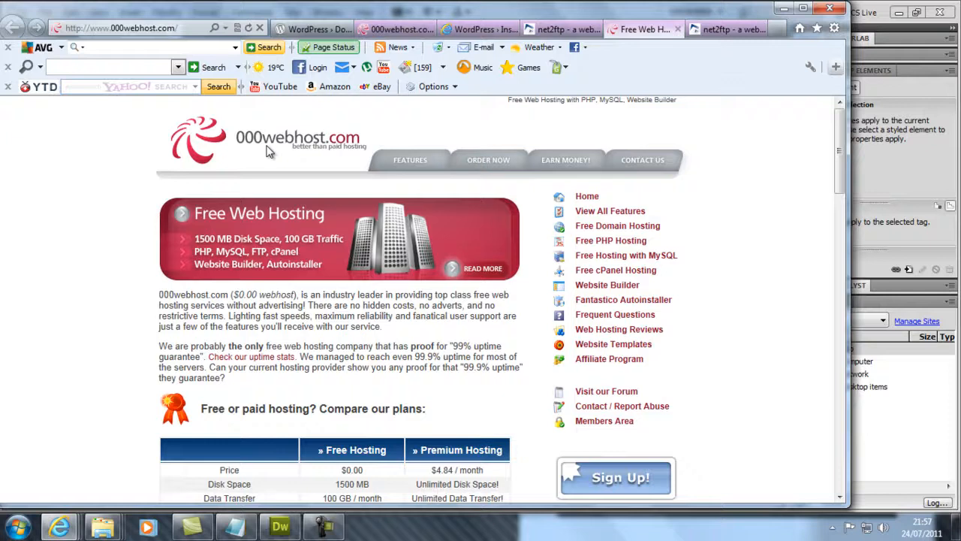
mouse_move(231, 130)
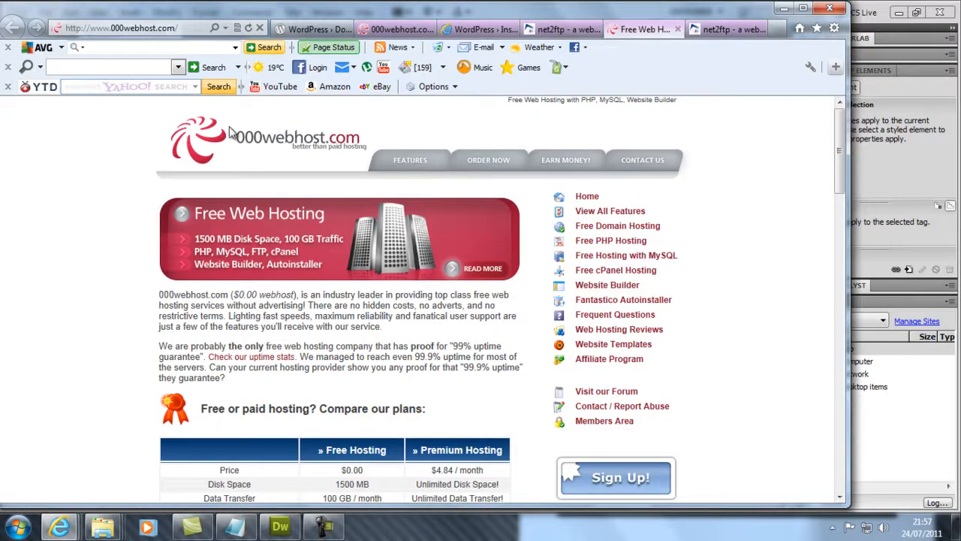
mouse_move(609, 428)
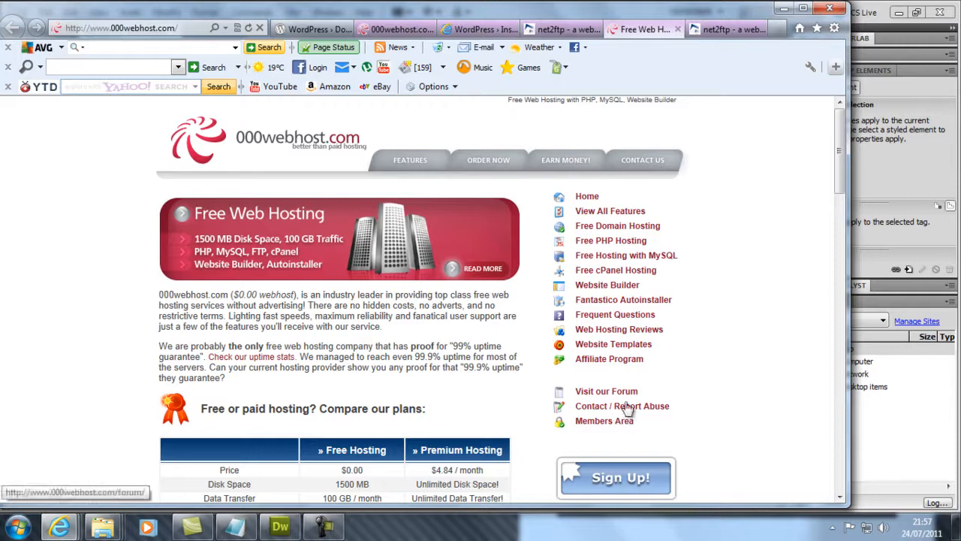
mouse_move(603, 426)
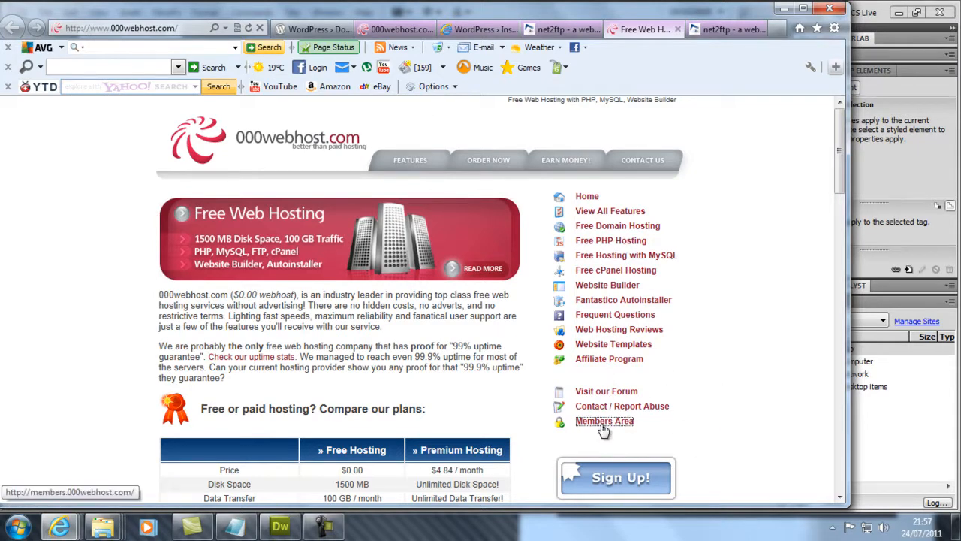
click(604, 421)
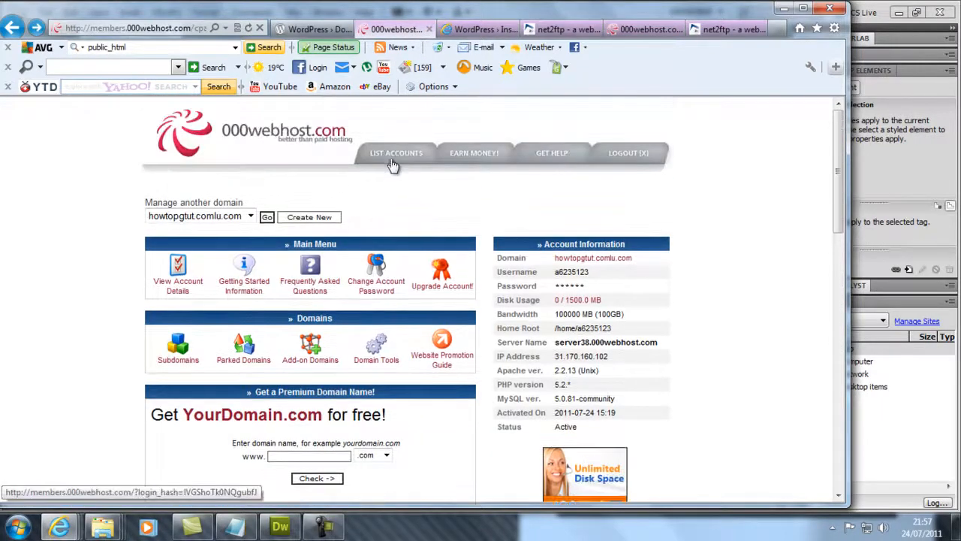
click(396, 153)
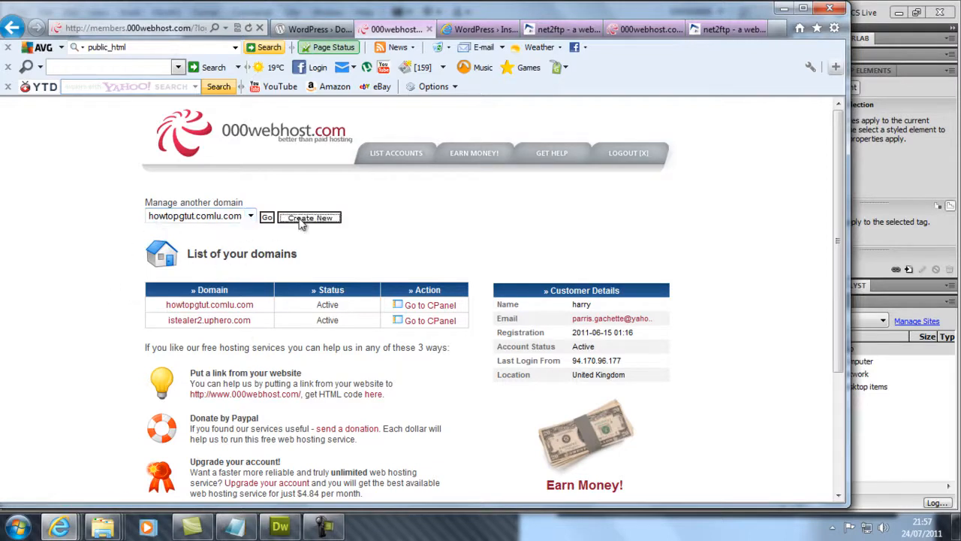
click(309, 217)
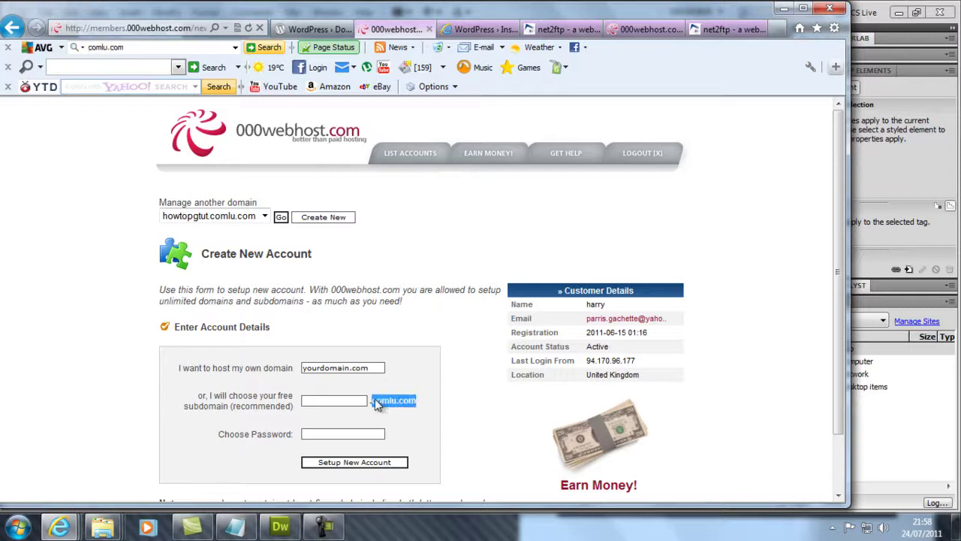
click(342, 433)
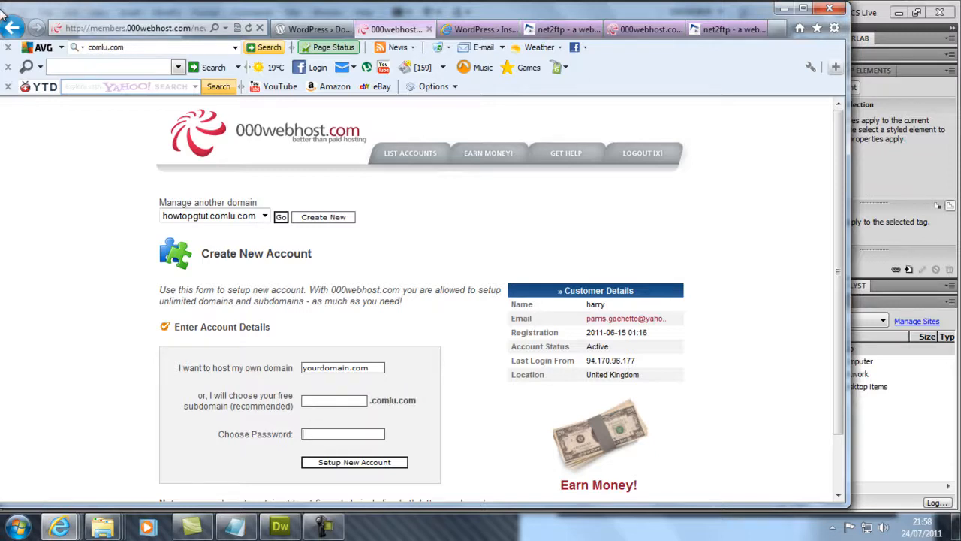
click(409, 153)
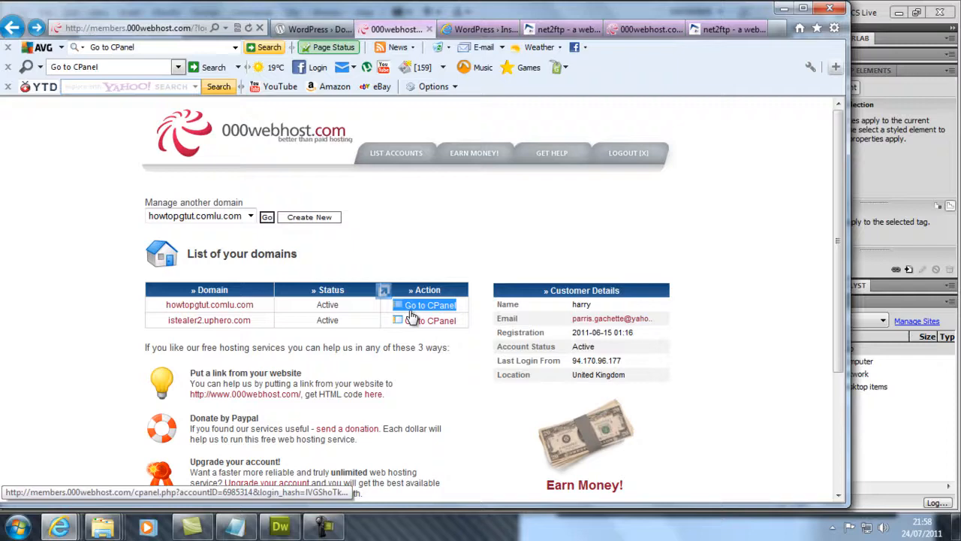
click(425, 305)
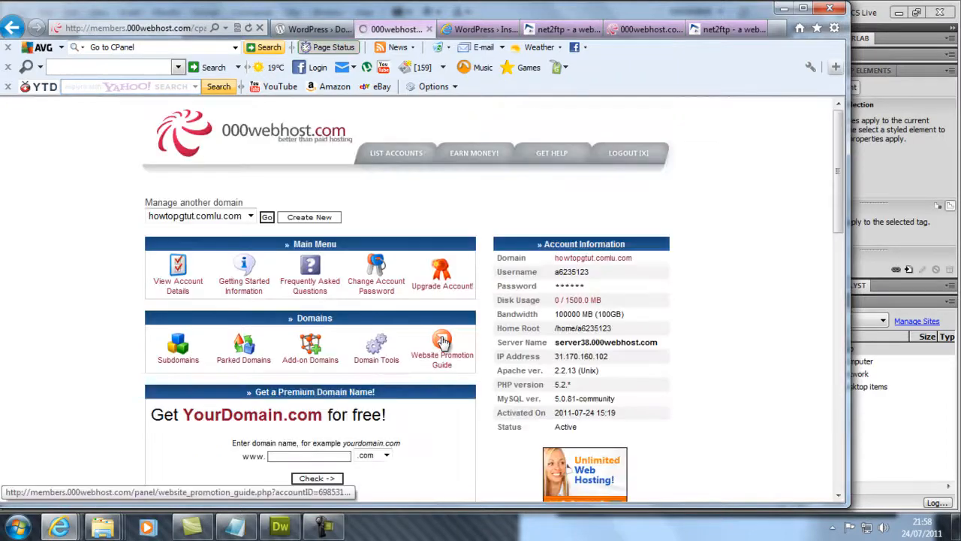
scroll(down, 3)
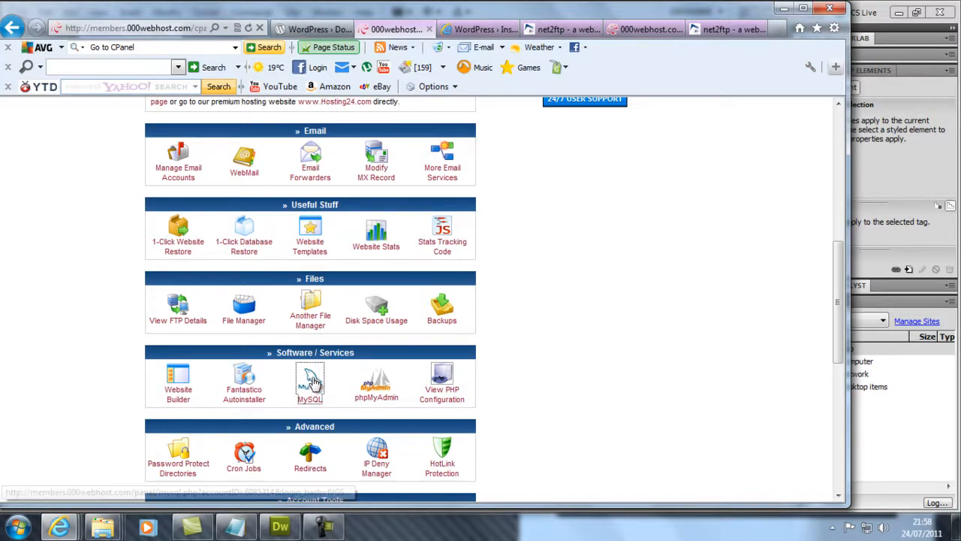
click(310, 380)
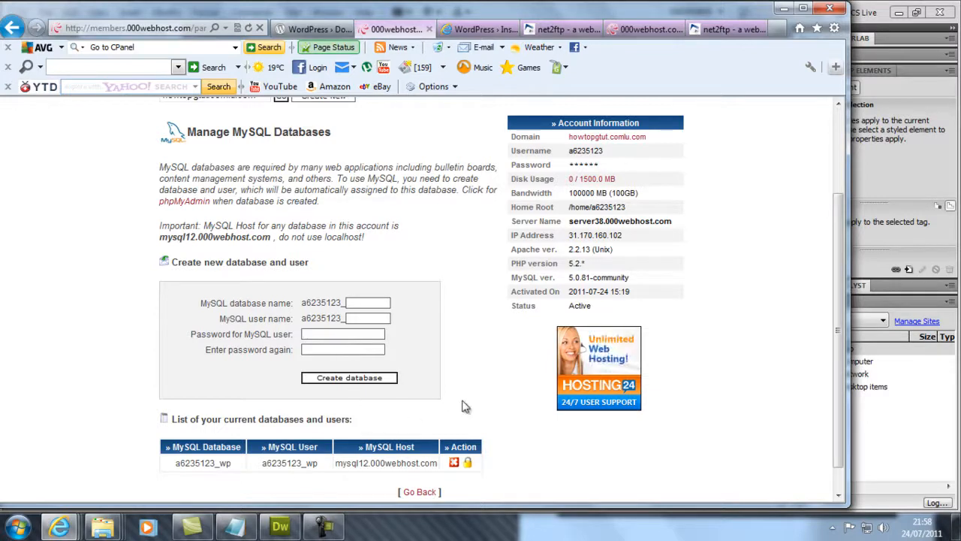
mouse_move(470, 463)
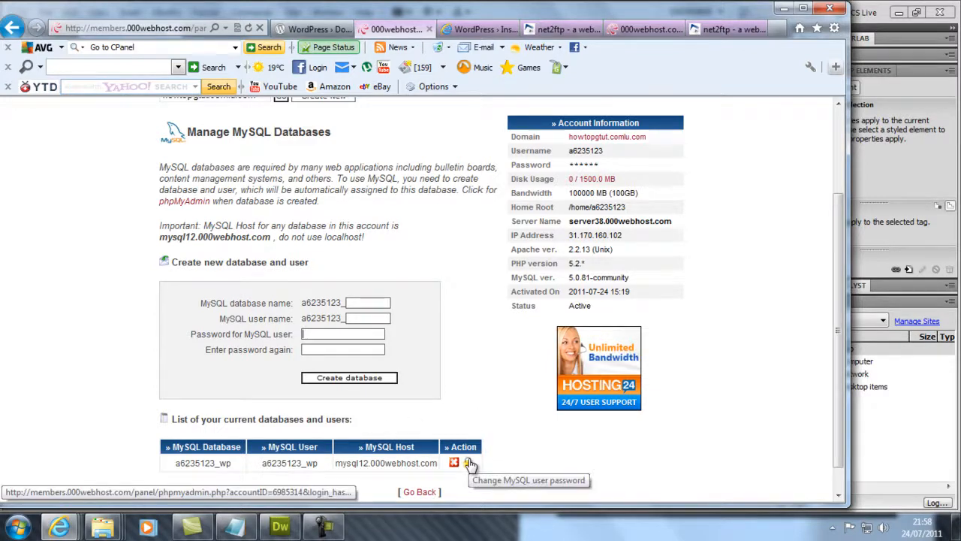
click(447, 463)
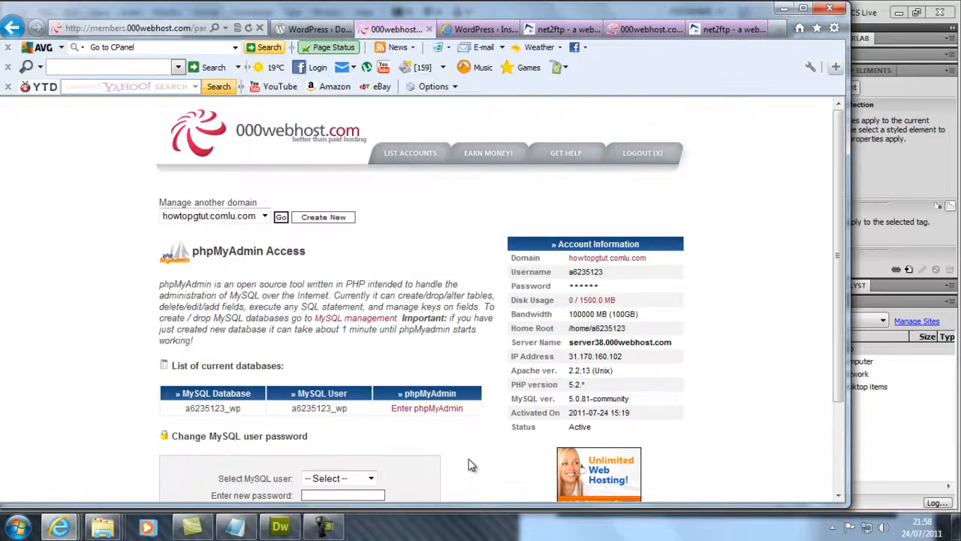
scroll(down, 3)
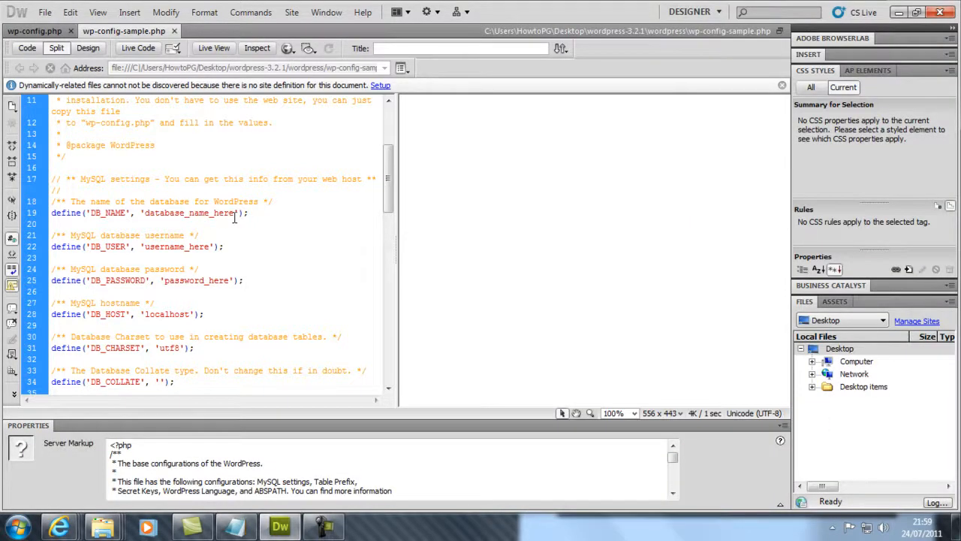
Step: Select the database_name_here placeholder in wp-config-sample.php
double_click(190, 212)
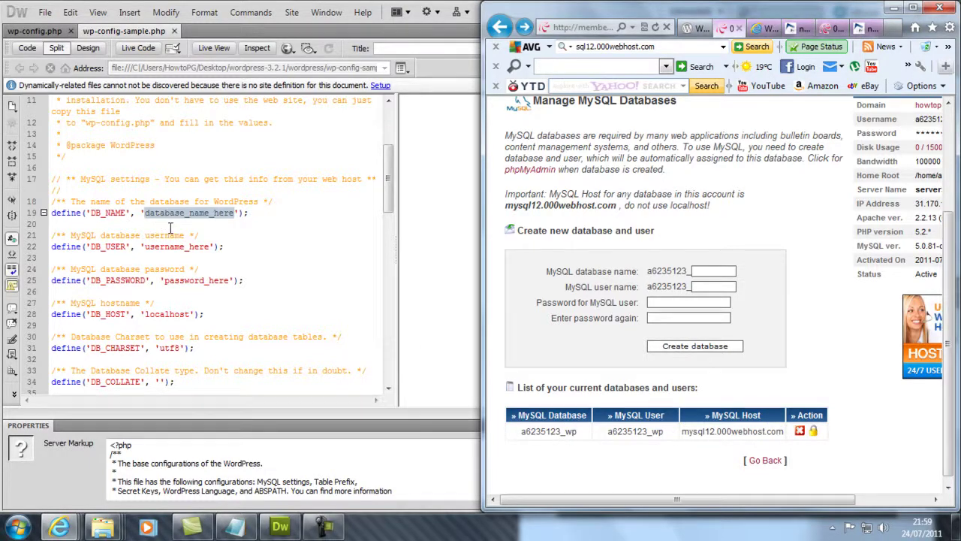
mouse_move(596, 441)
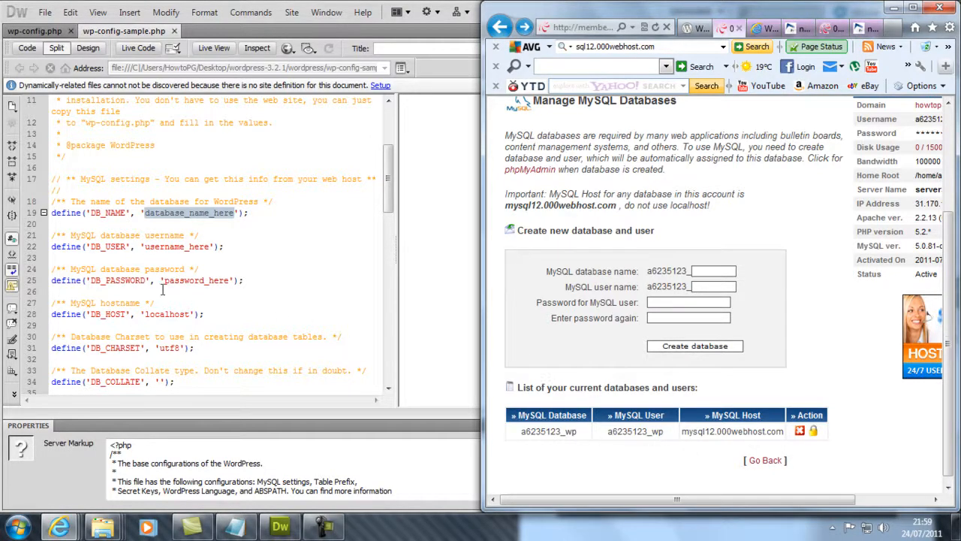
mouse_move(339, 341)
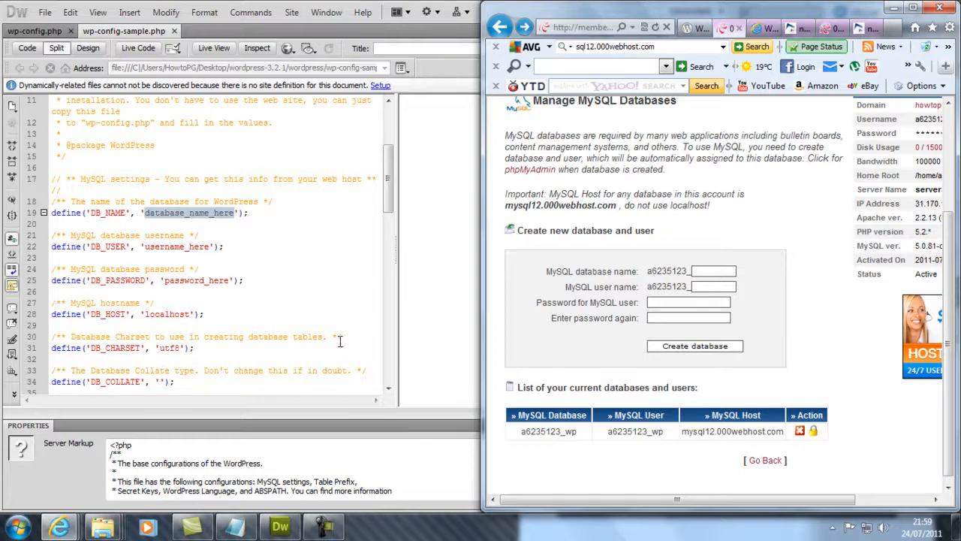
mouse_move(414, 304)
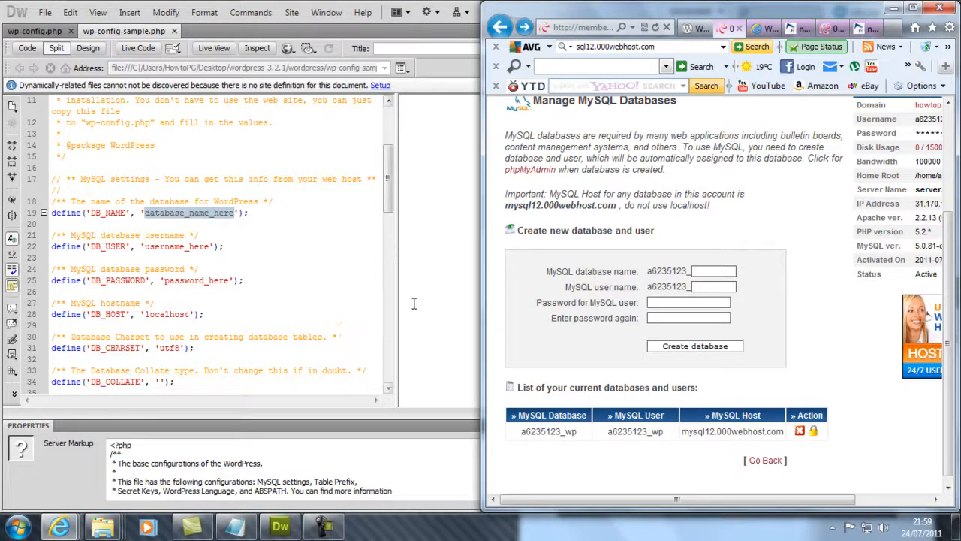
mouse_move(757, 461)
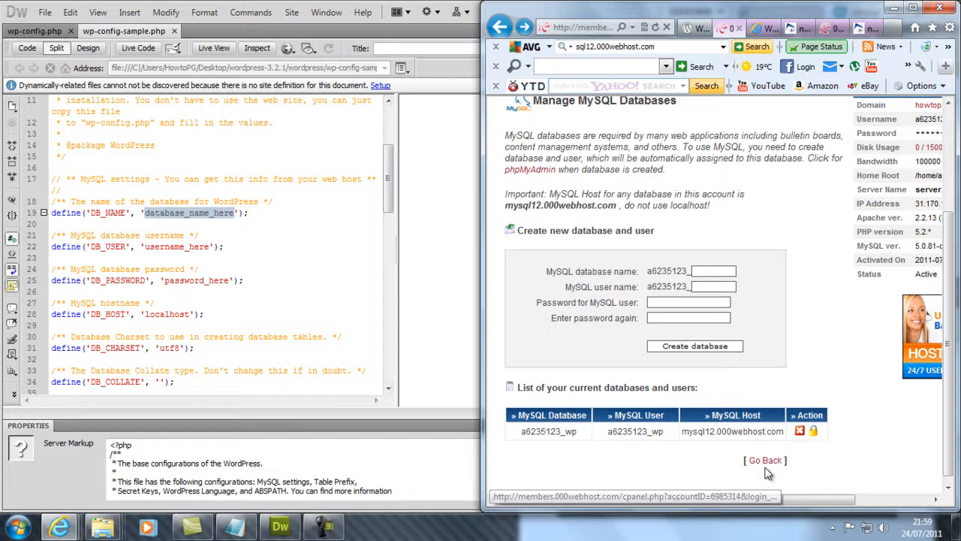
mouse_move(706, 431)
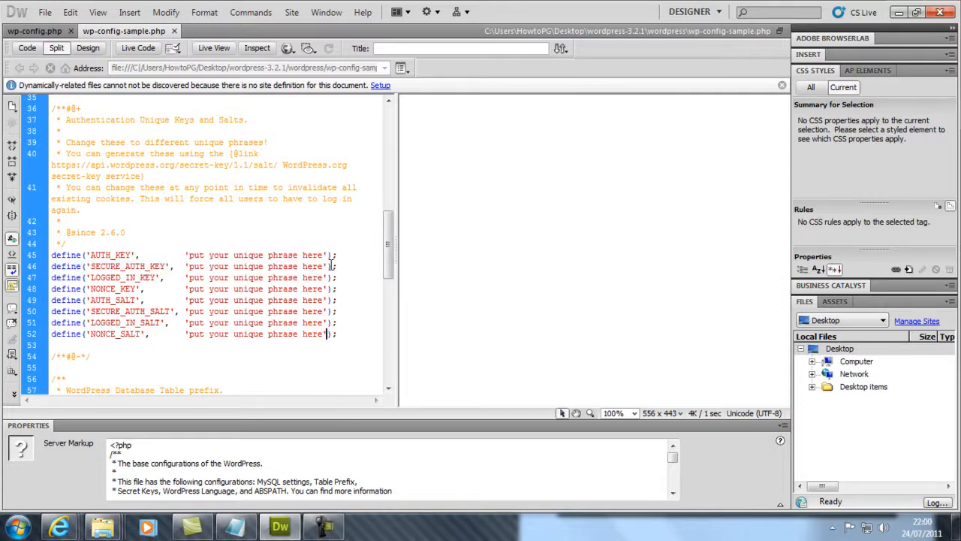
Step: Start File > Save As and edit the file name to wp-config
double_click(255, 255)
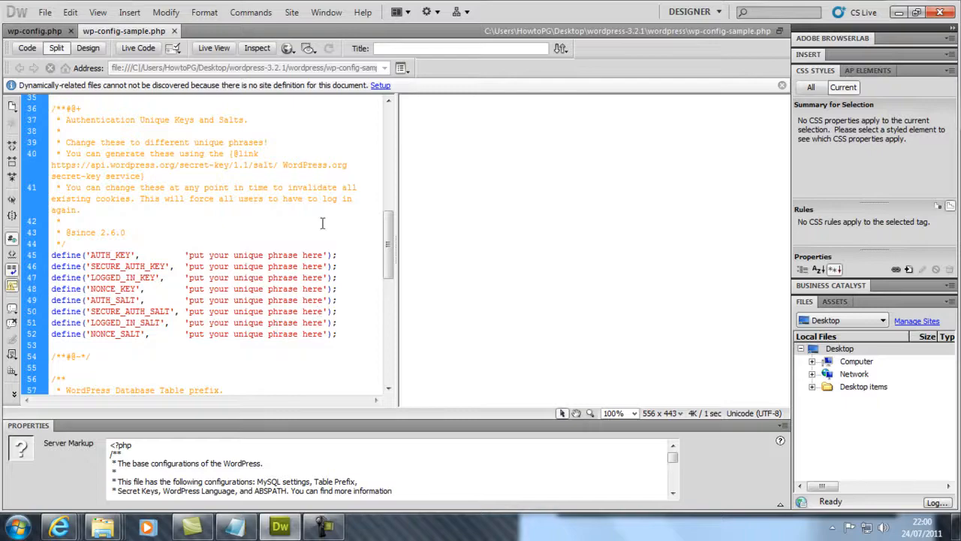
click(78, 12)
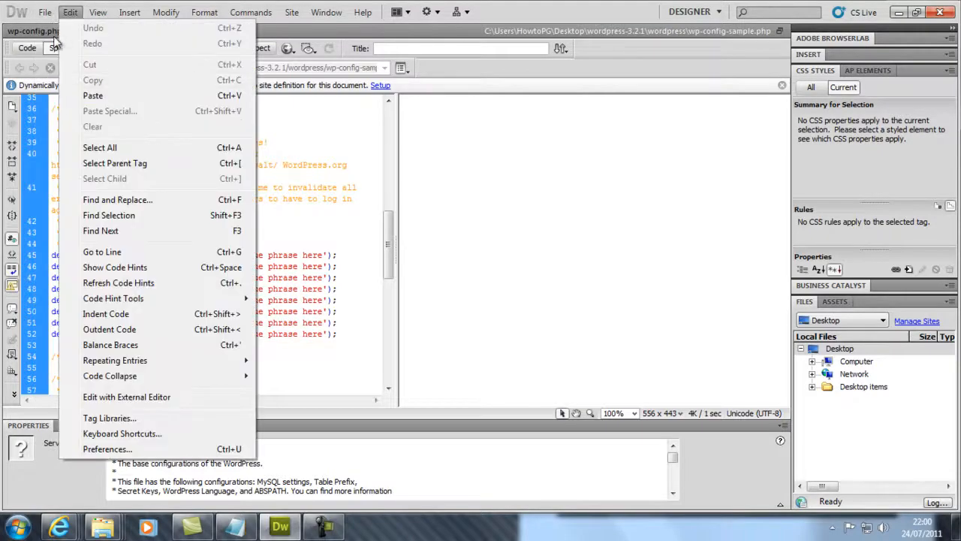
click(45, 12)
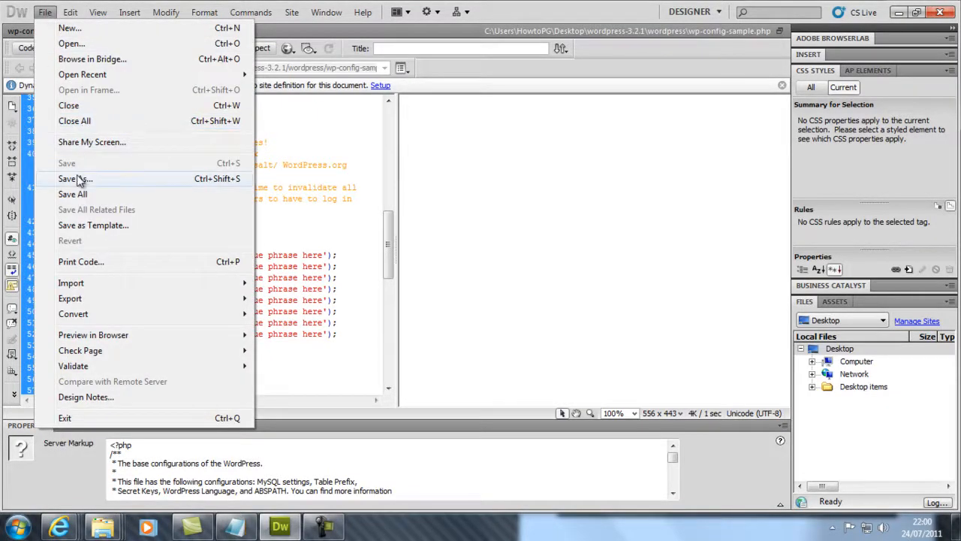
click(71, 179)
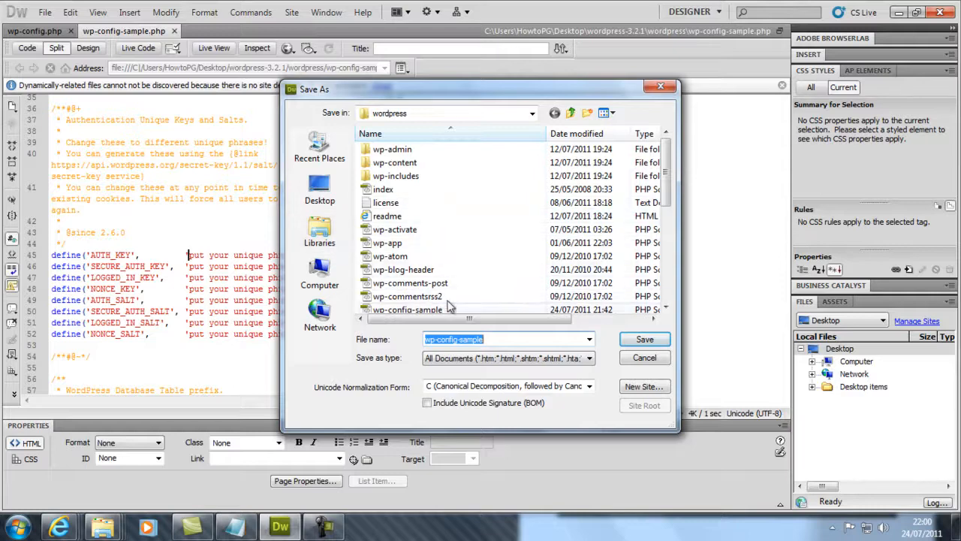
click(488, 338)
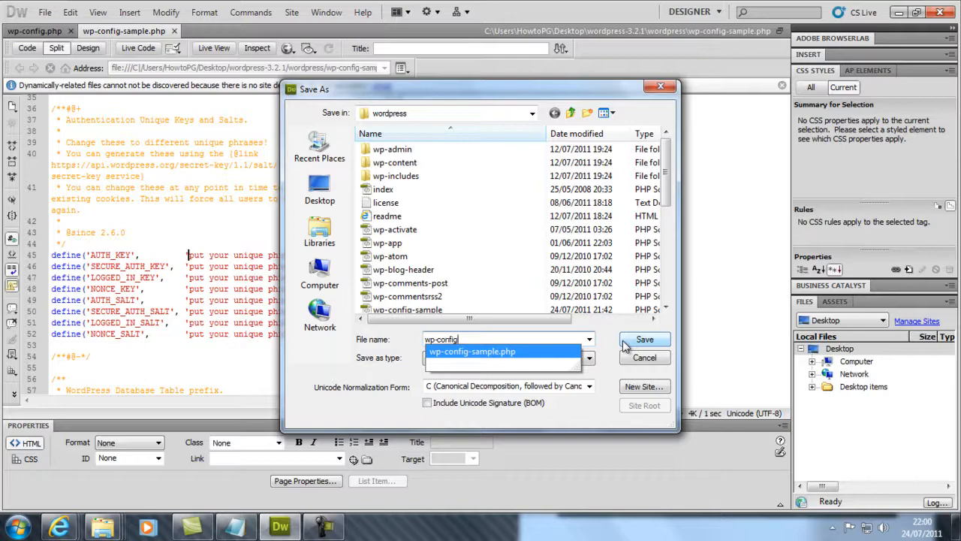
mouse_move(633, 358)
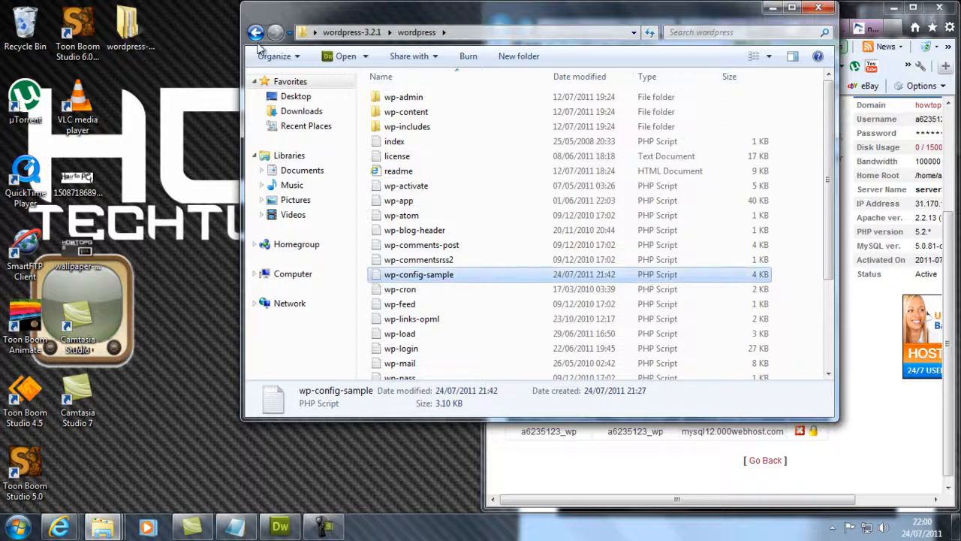
Step: Go back up to wordpress-3.2.1 and right-click the wordpress folder
click(258, 32)
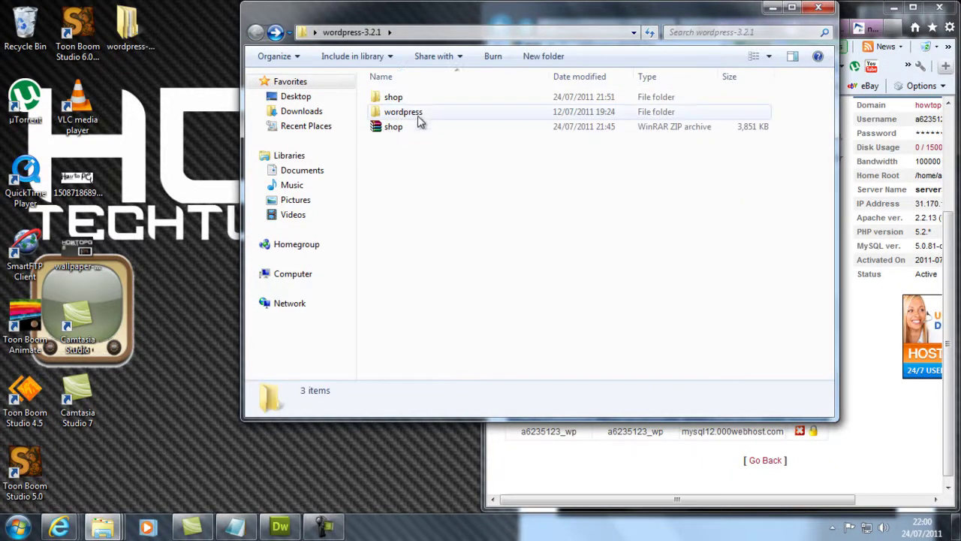
click(403, 111)
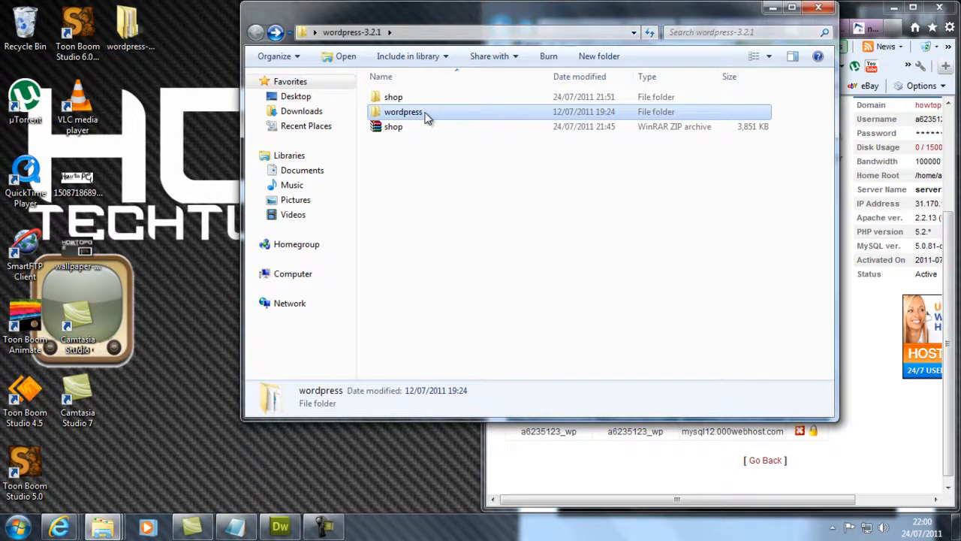
right_click(403, 111)
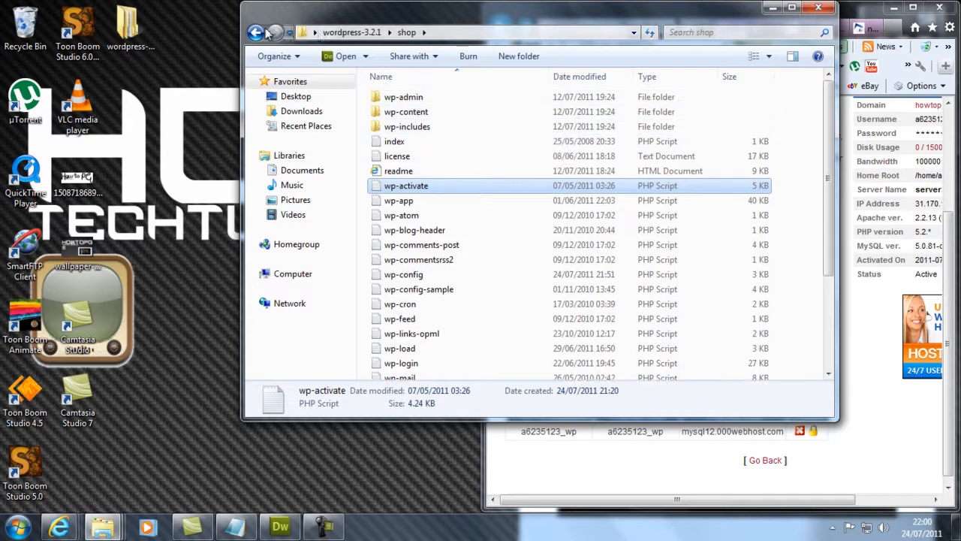
Step: Archive the shop folder with WinRAR's Add to archive as shop.zip
right_click(393, 96)
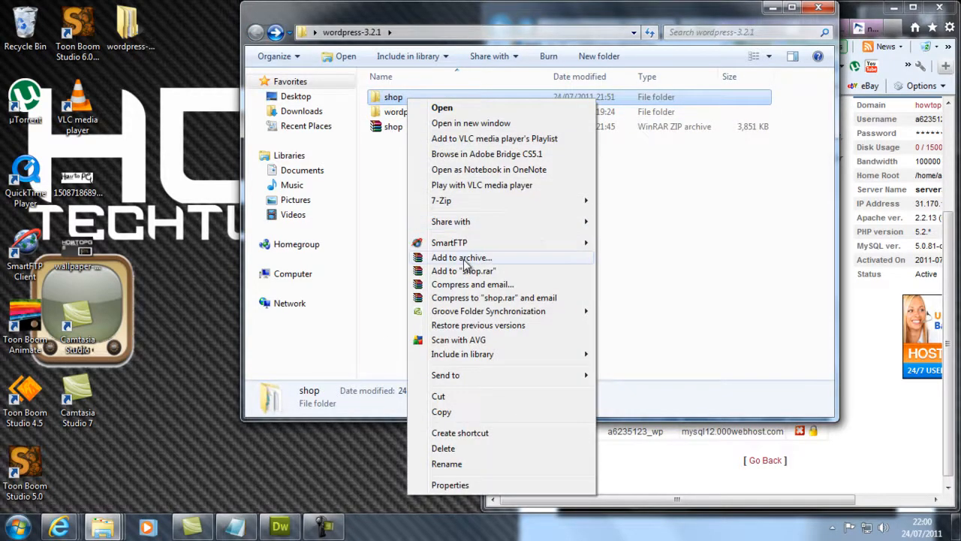
click(461, 257)
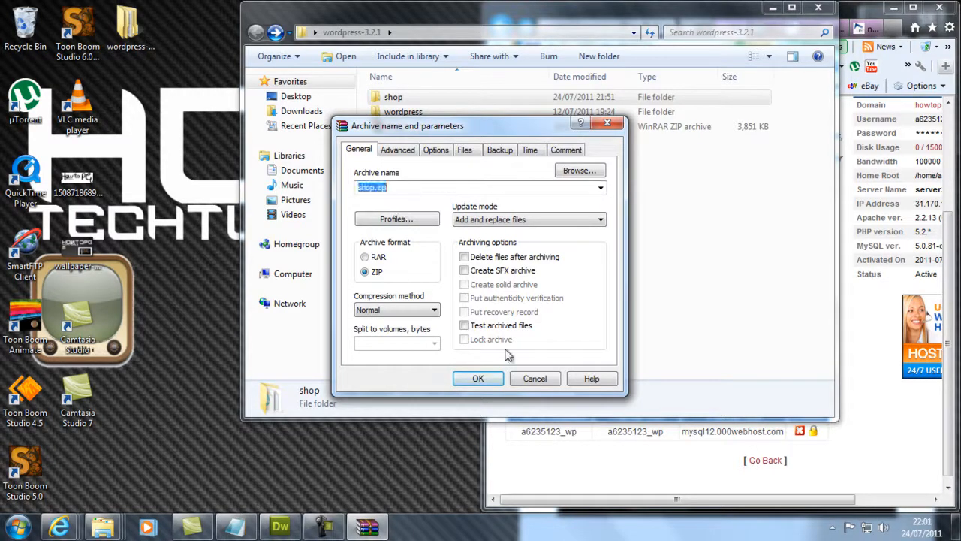
click(477, 378)
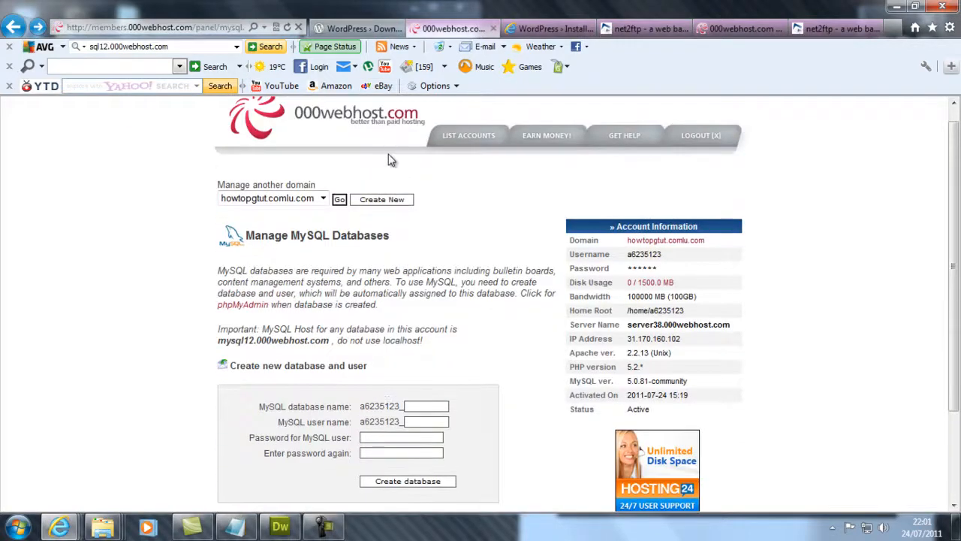
Step: Return to the control panel, open File Manager and go up to the root directory
click(338, 199)
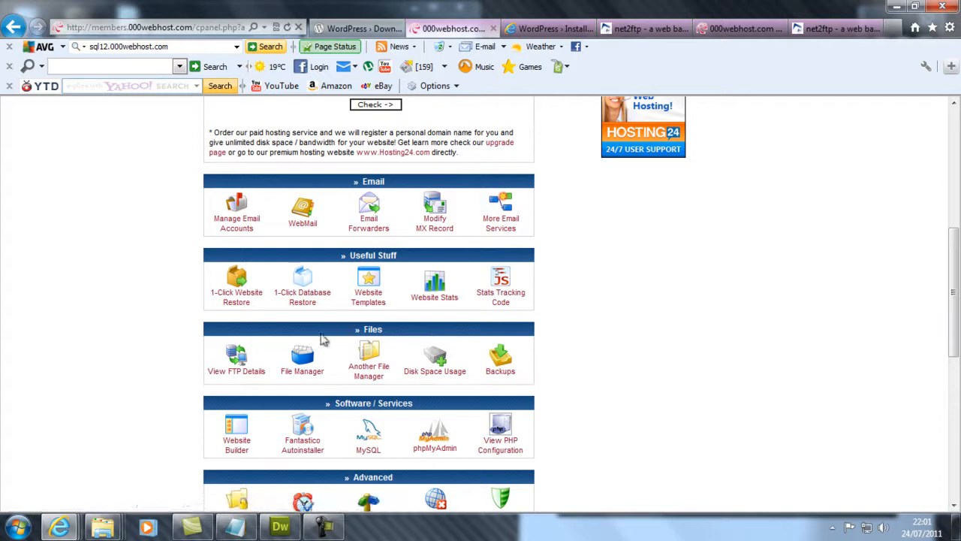
click(302, 356)
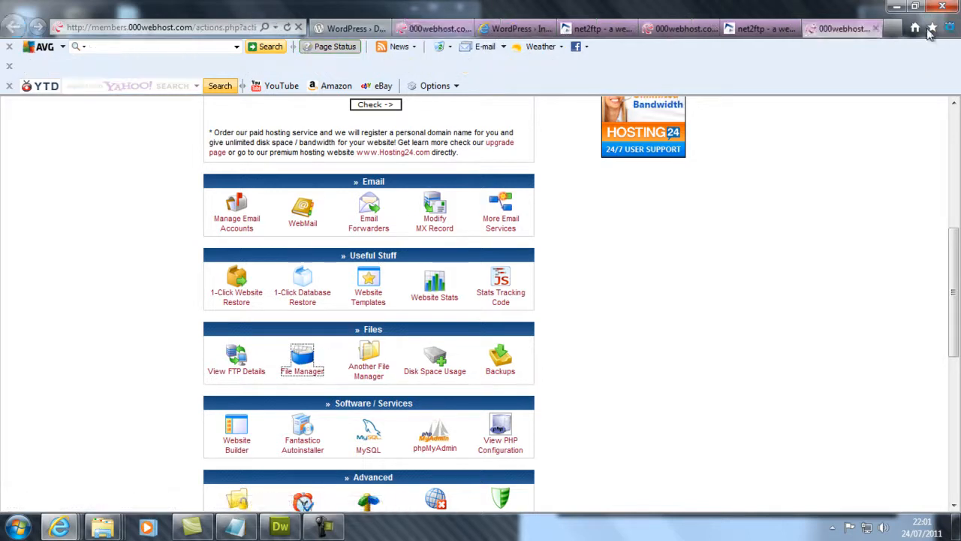
click(302, 357)
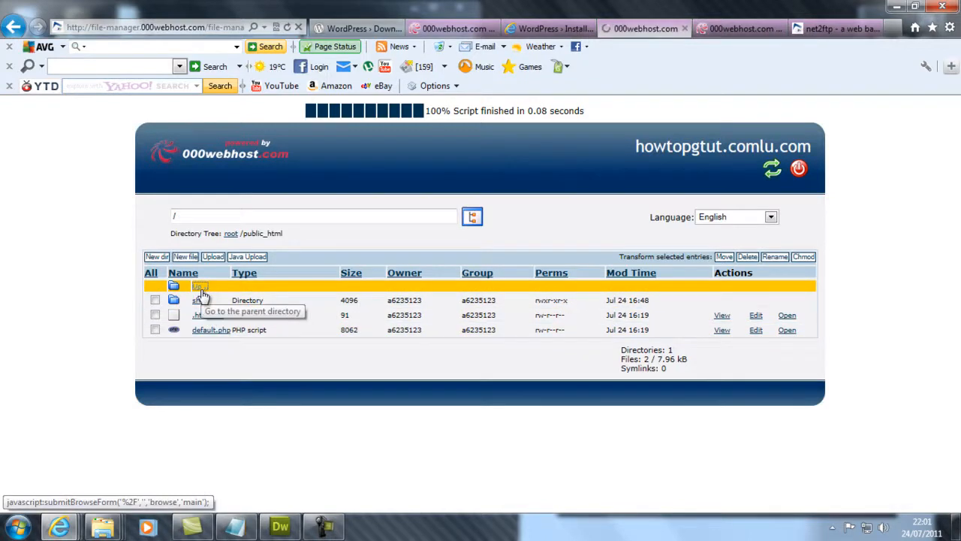
click(200, 286)
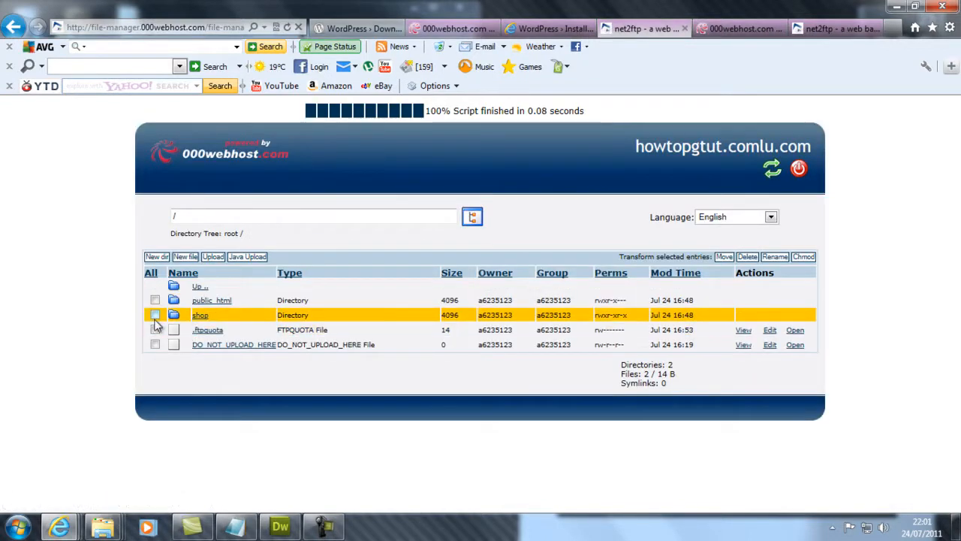
mouse_move(212, 300)
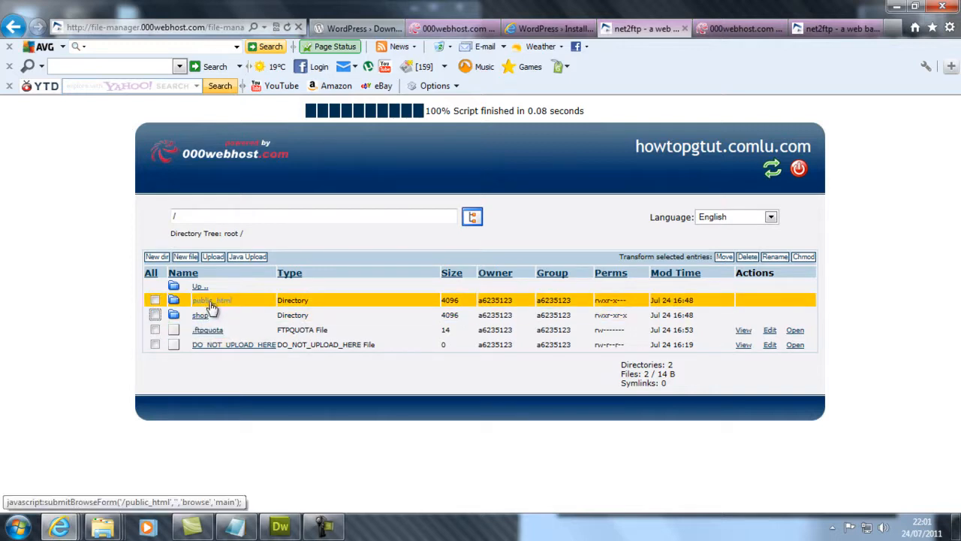
mouse_move(220, 303)
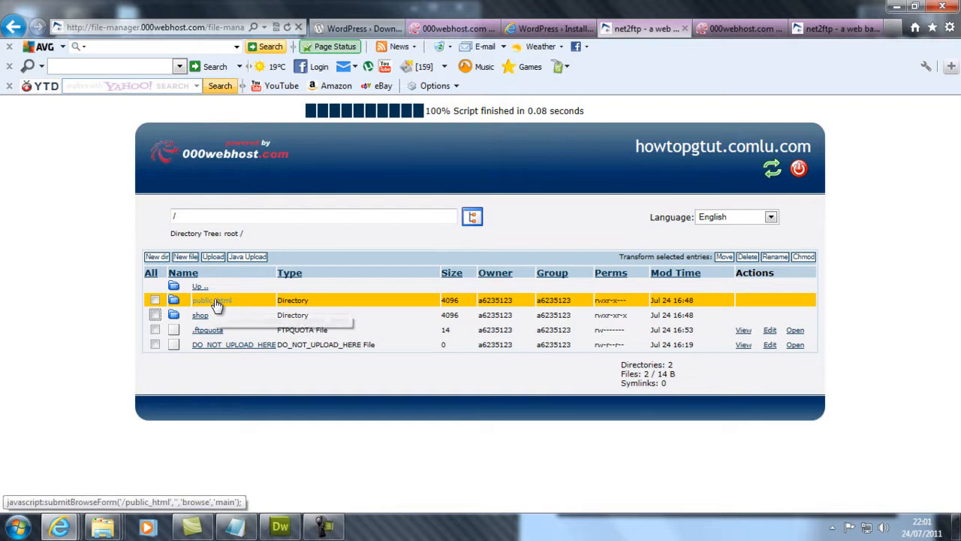
mouse_move(215, 304)
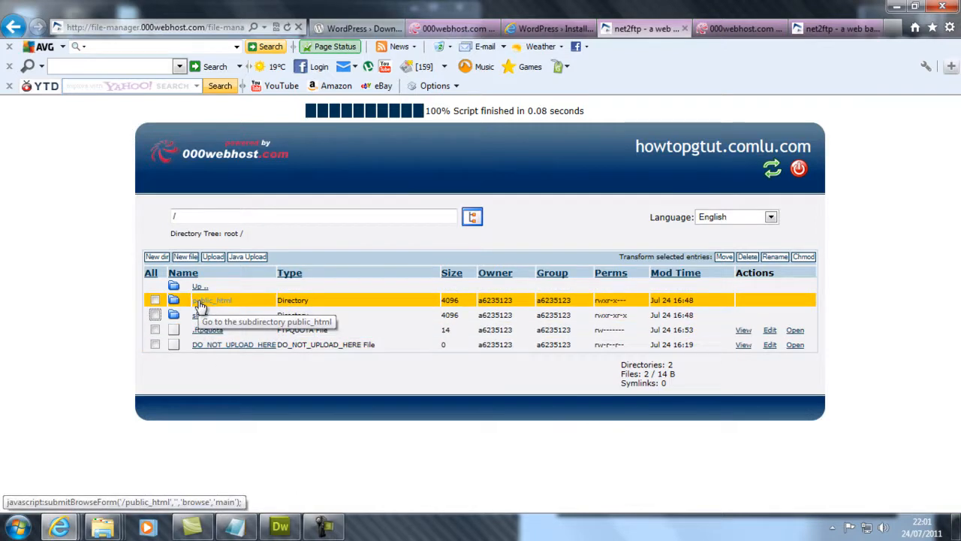
click(211, 300)
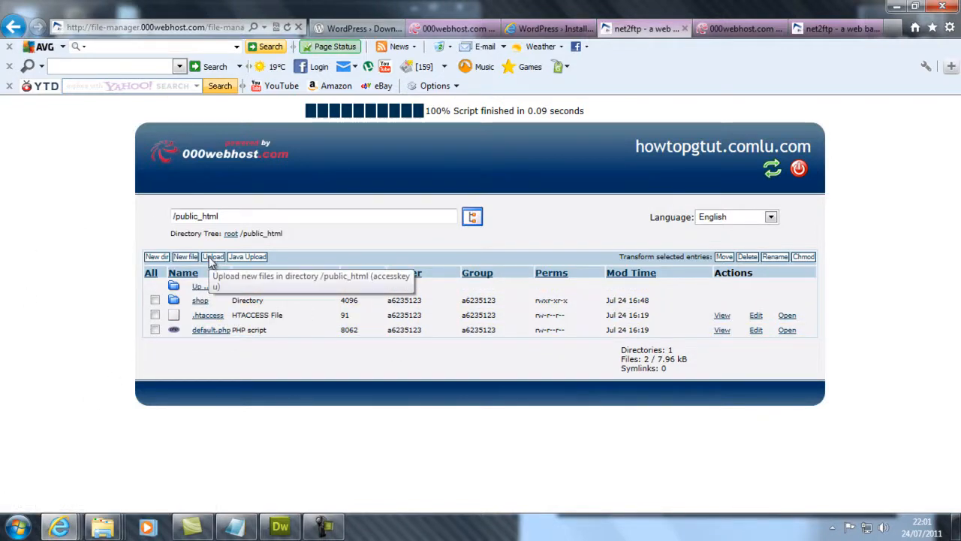
click(212, 257)
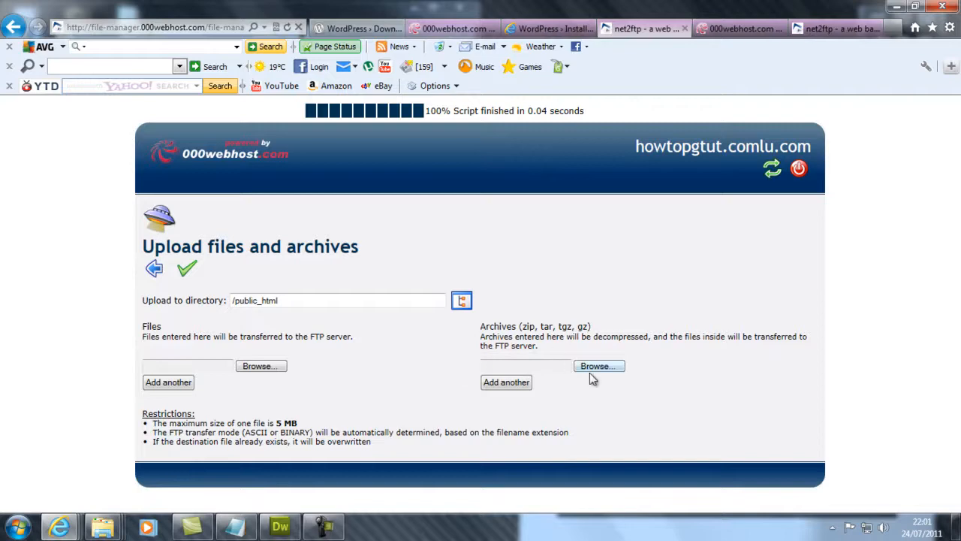
click(599, 366)
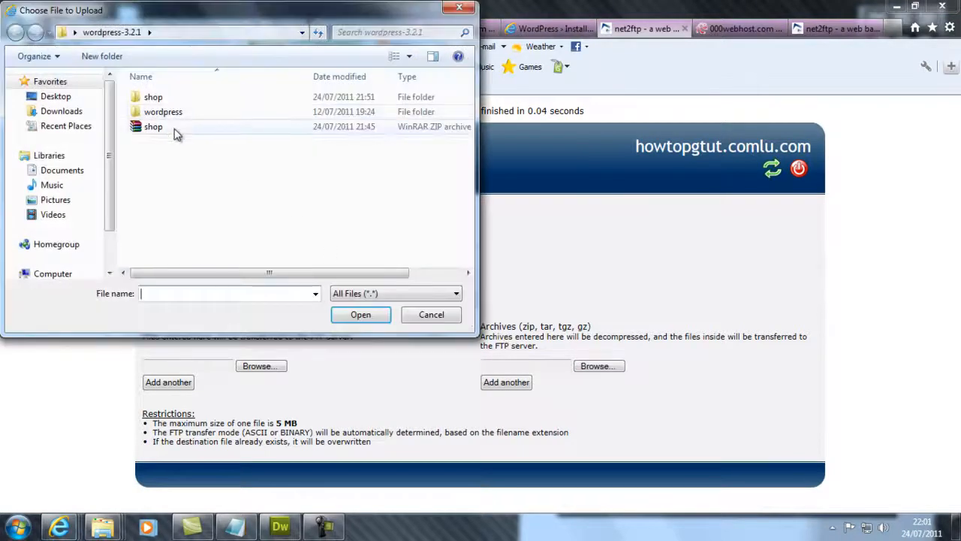
click(431, 314)
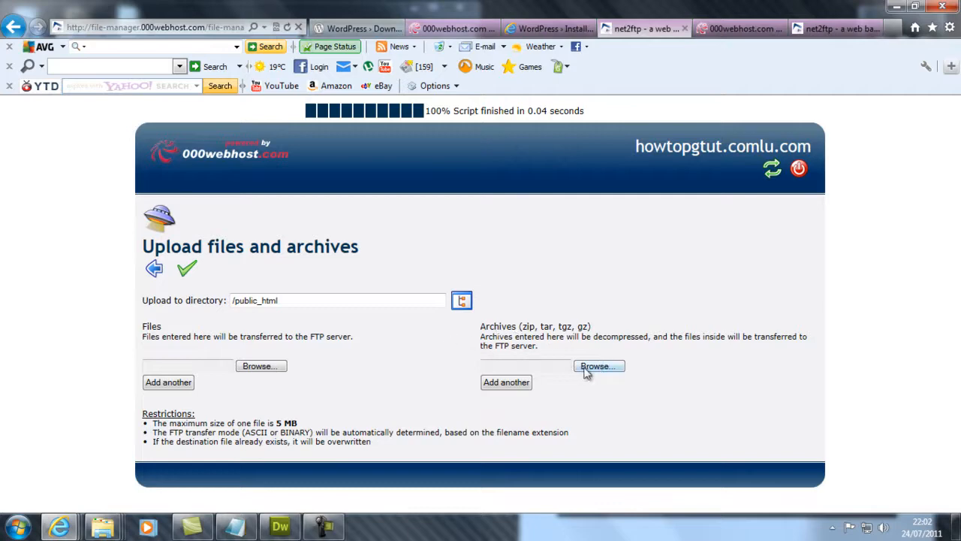
click(598, 366)
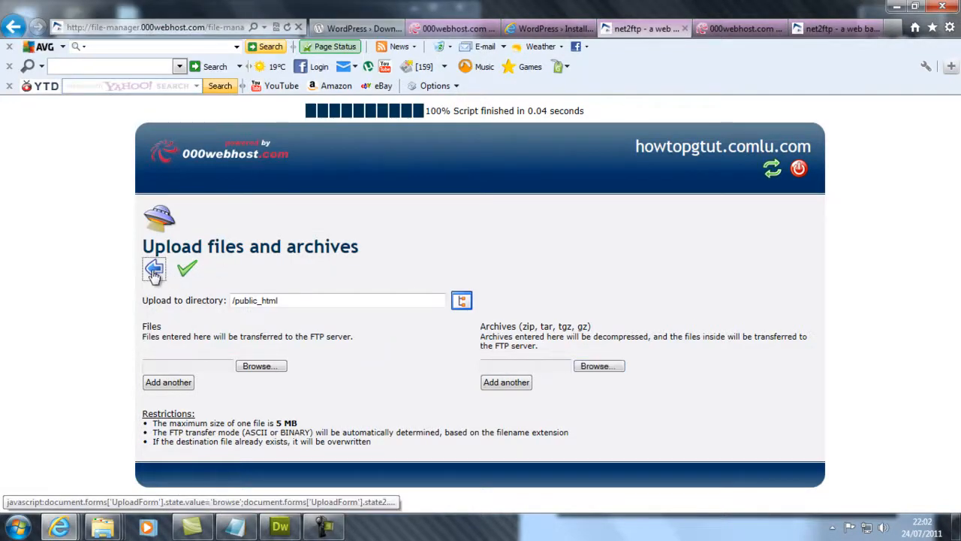
click(154, 269)
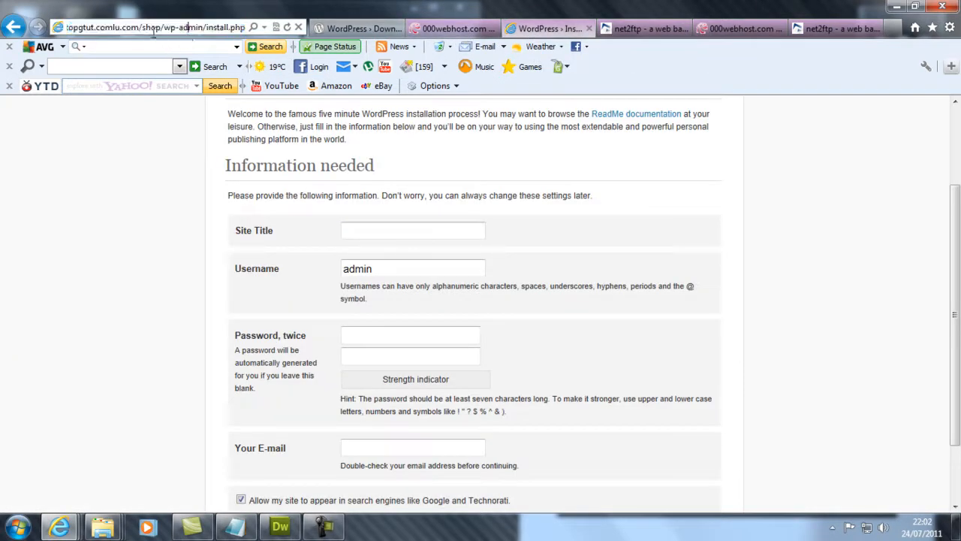
Step: Enter howtopgtut as the site title on the install form
click(150, 27)
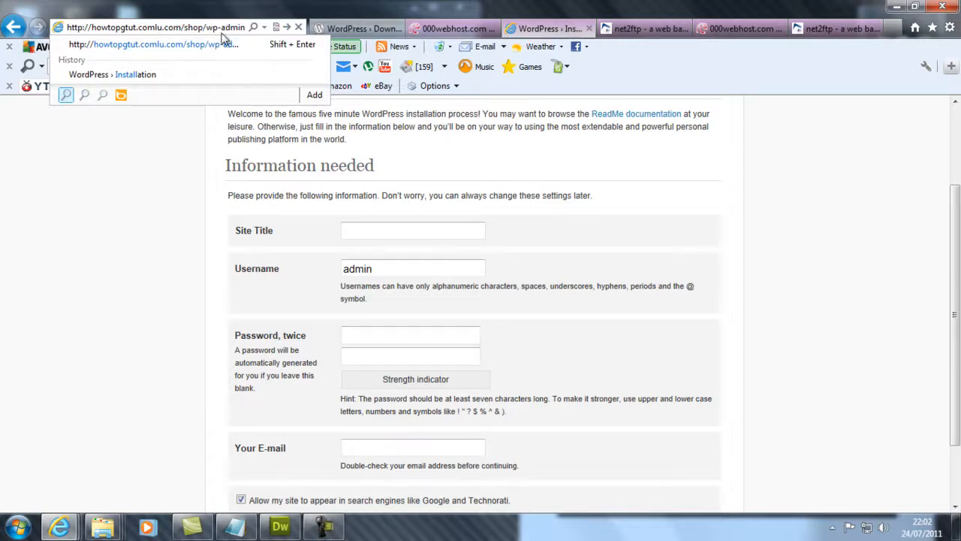
double_click(234, 27)
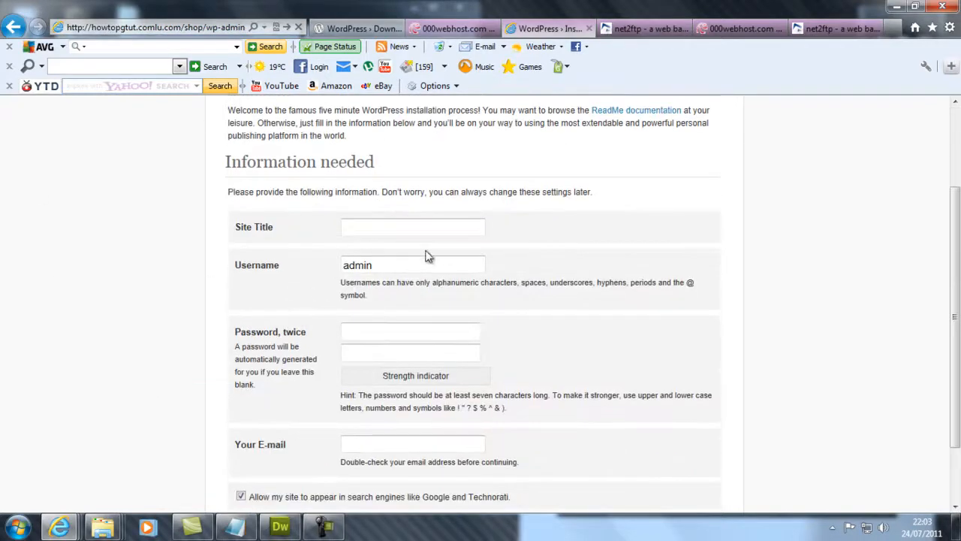
text(howto)
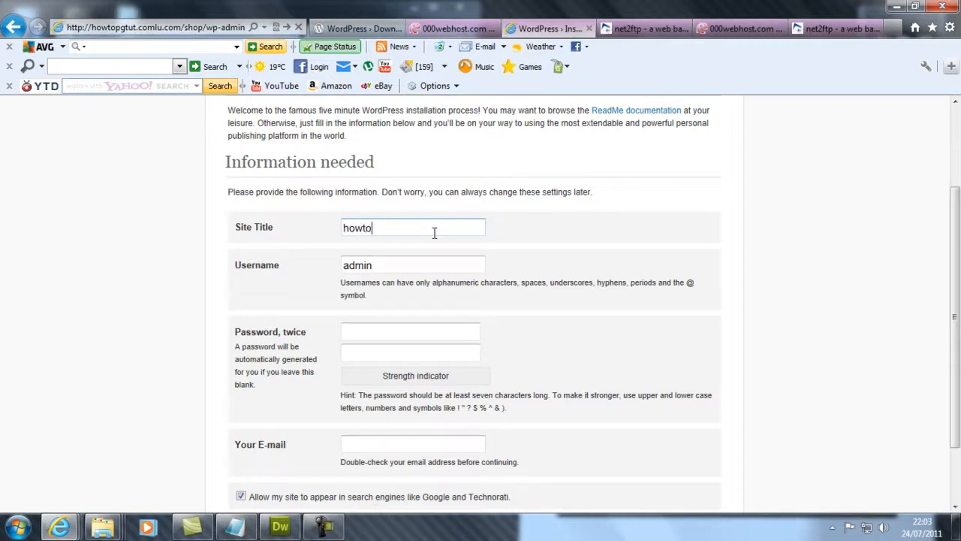
text(pgtut)
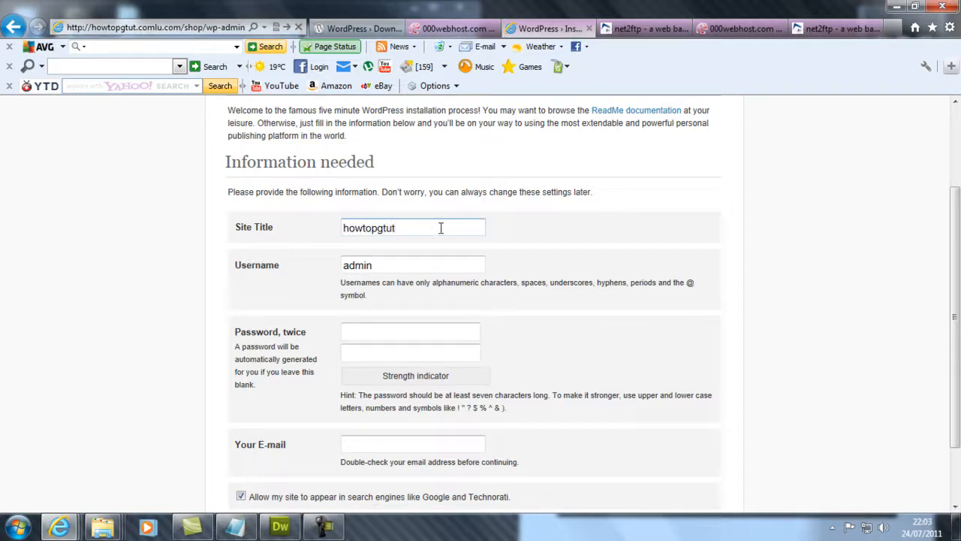
double_click(361, 264)
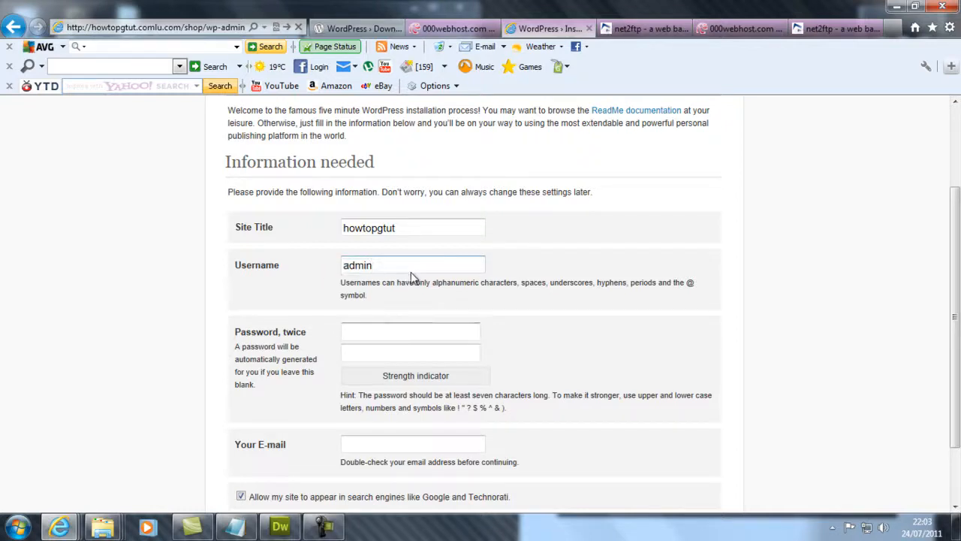
Step: Enter the admin password and e-mail, then run the WordPress installation
click(410, 332)
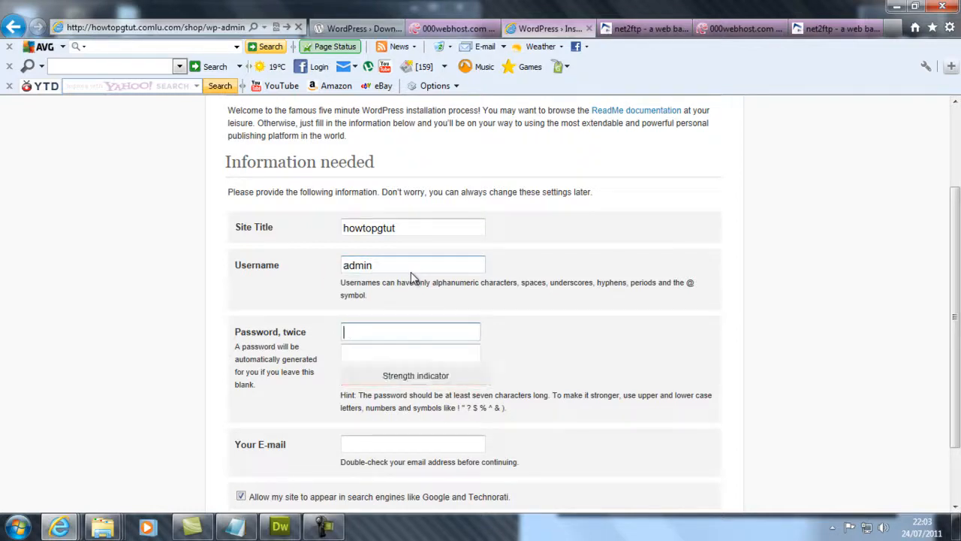
text(•••••)
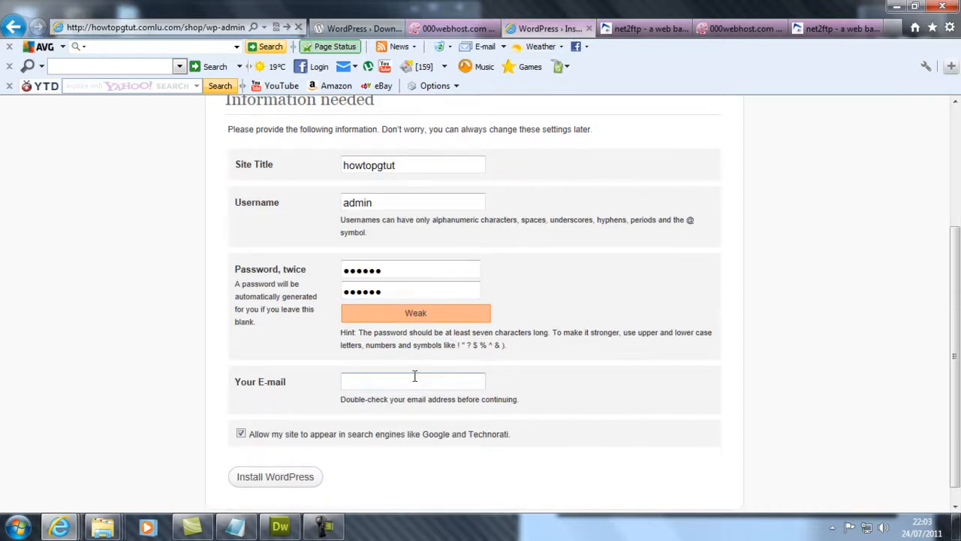
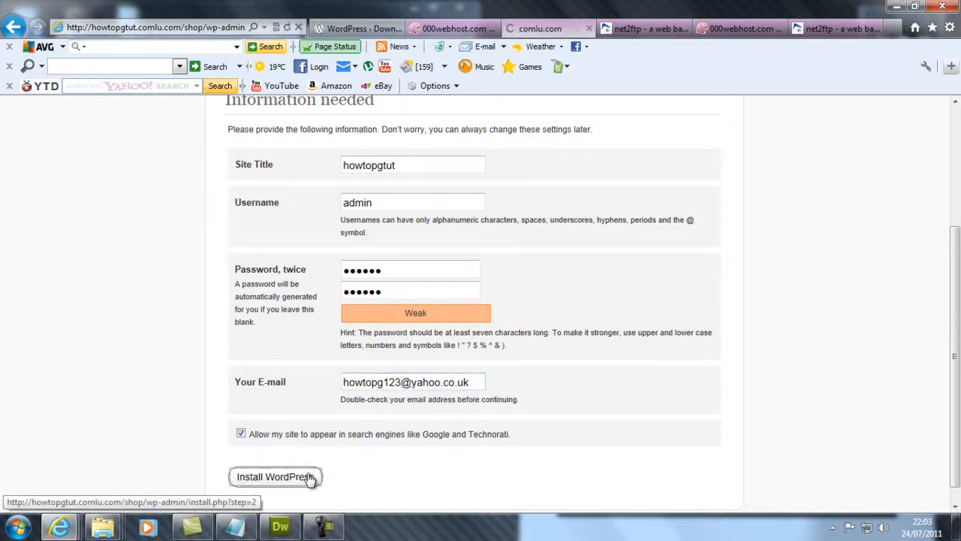
click(272, 477)
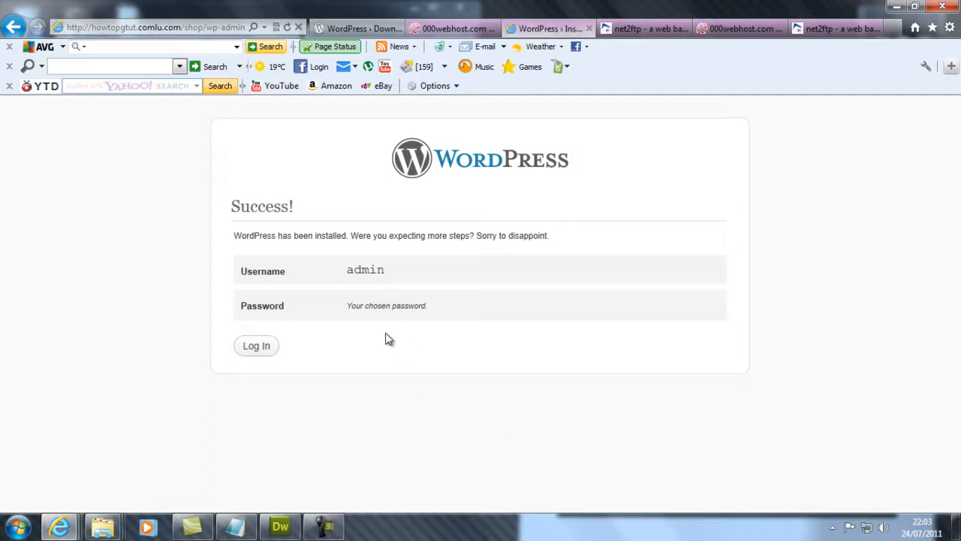
mouse_move(281, 409)
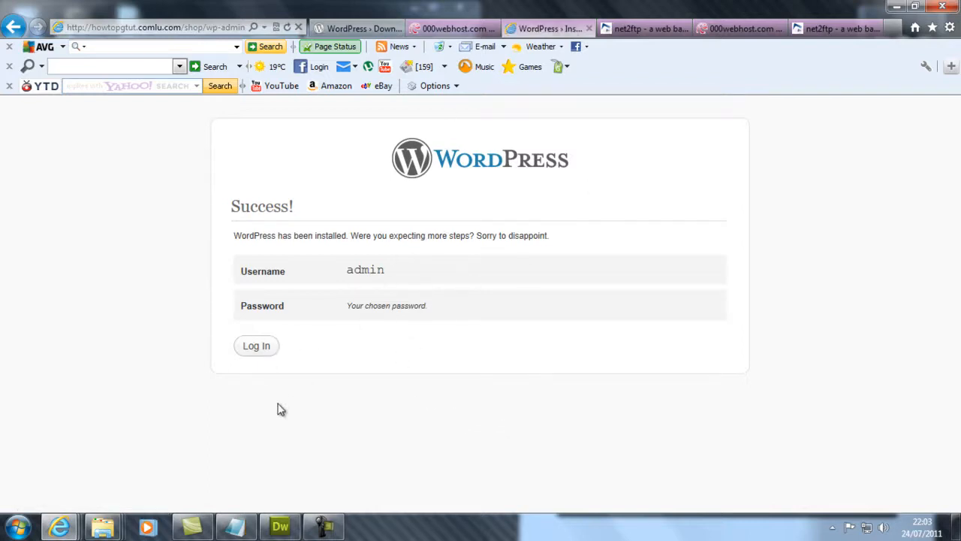
Step: Log in to the new WordPress site with username admin and its password
click(256, 346)
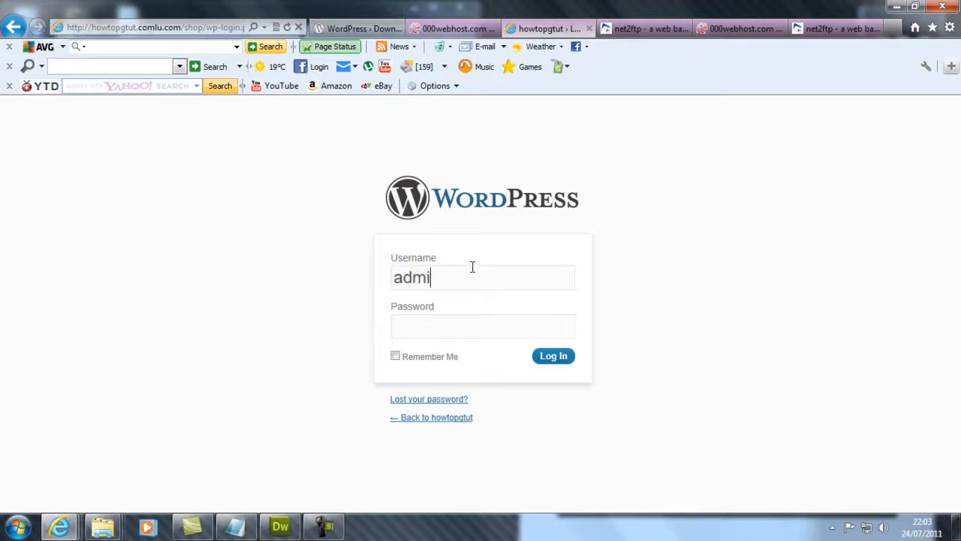
text(n)
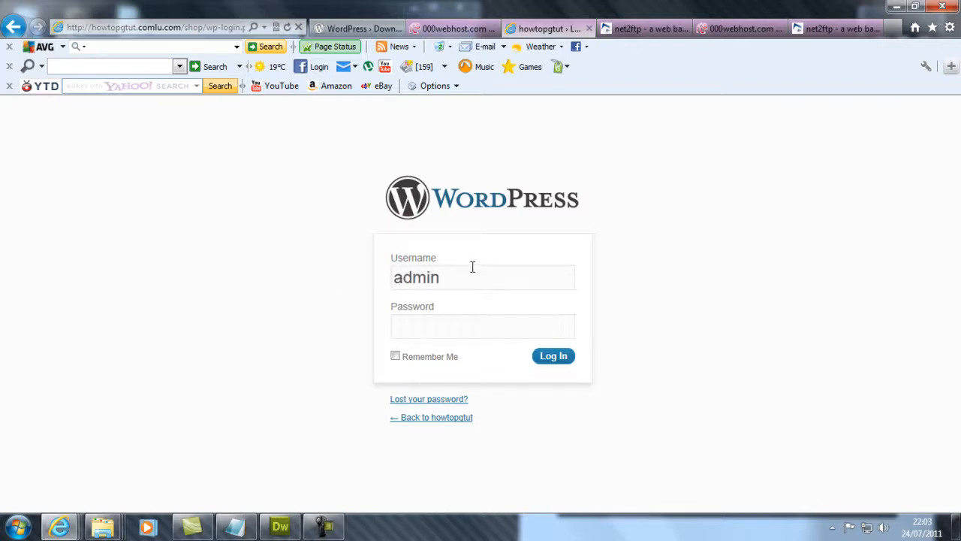
text(password)
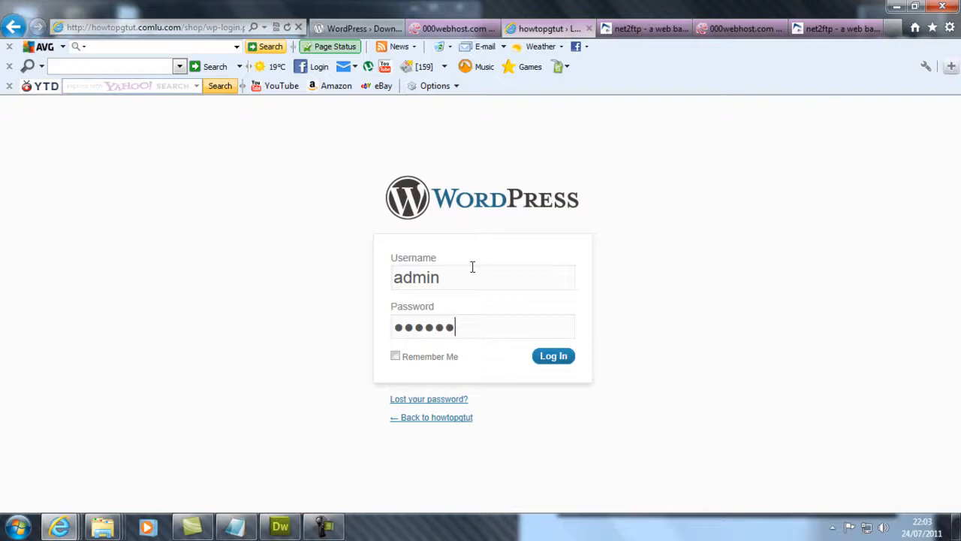
click(554, 356)
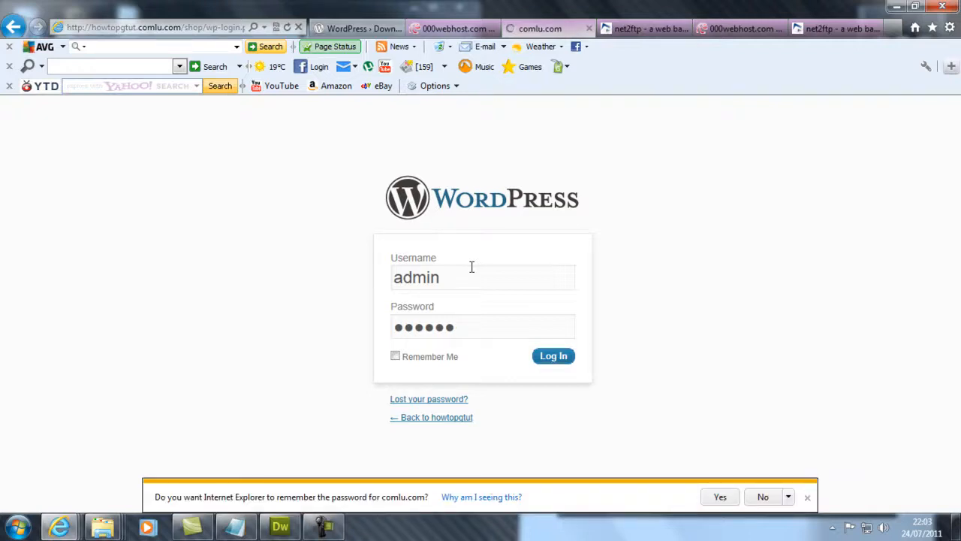
click(553, 356)
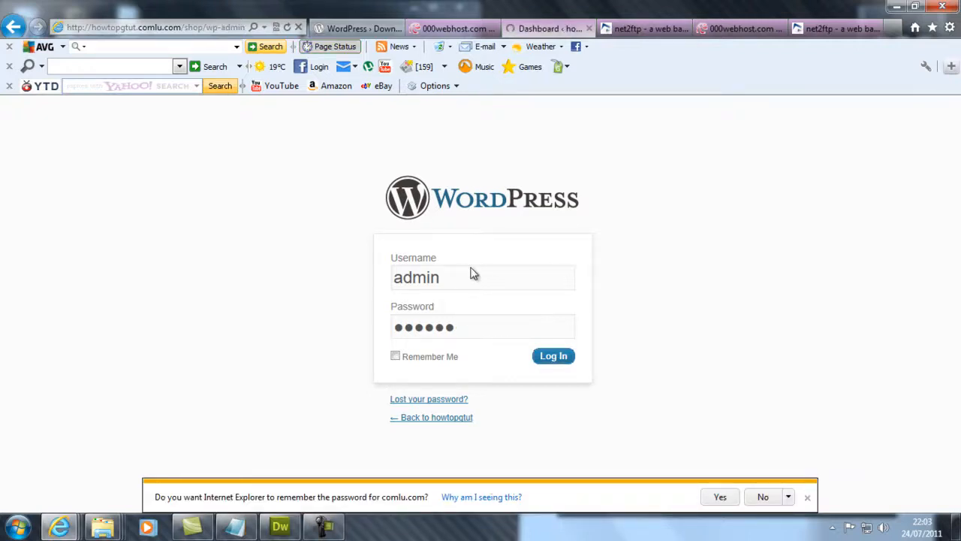
Step: Let the howtopgtut Dashboard finish loading, then return to the 000webhost control panel
click(553, 356)
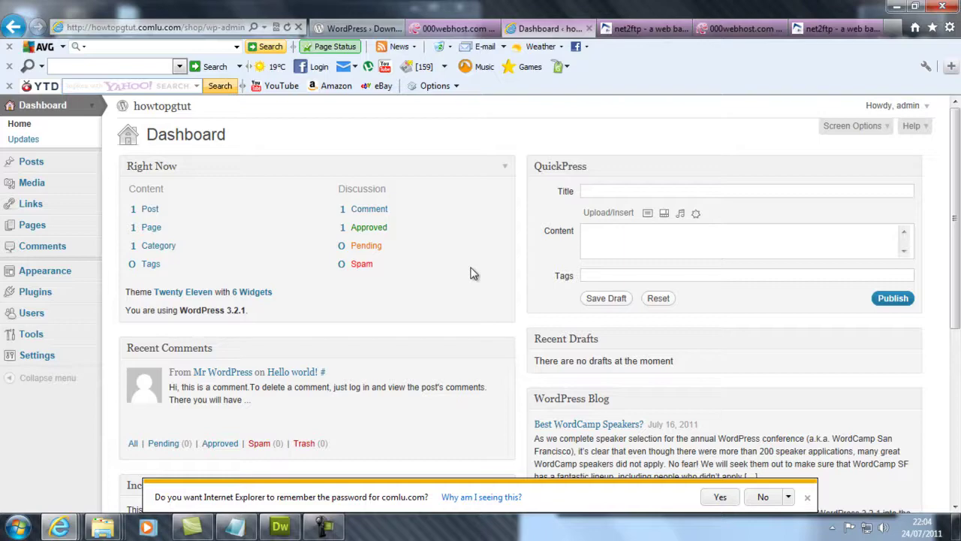
click(453, 28)
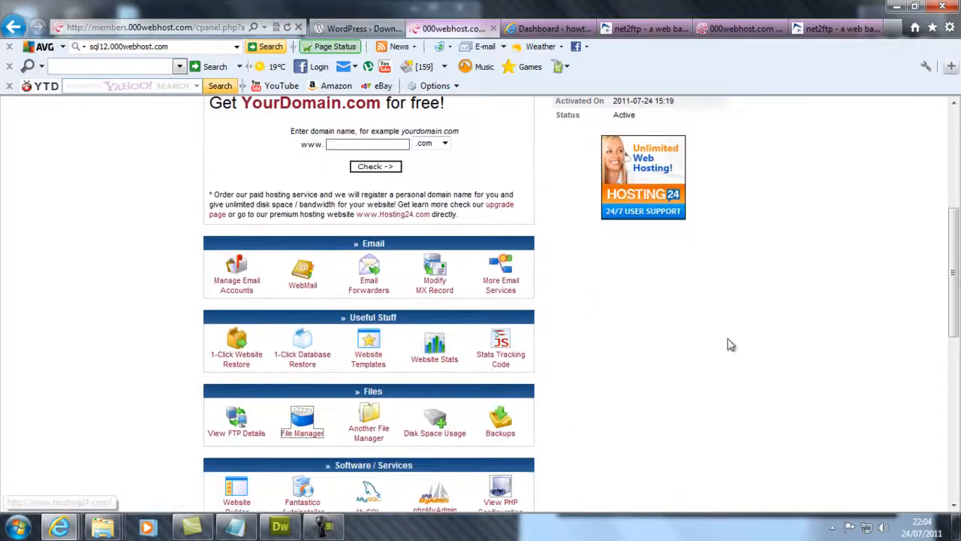
scroll(down, 3)
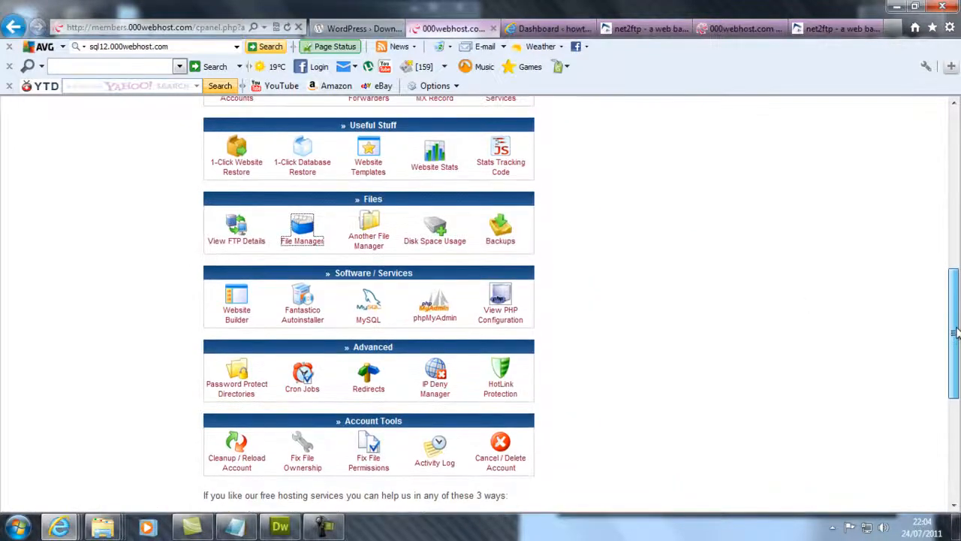
mouse_move(299, 314)
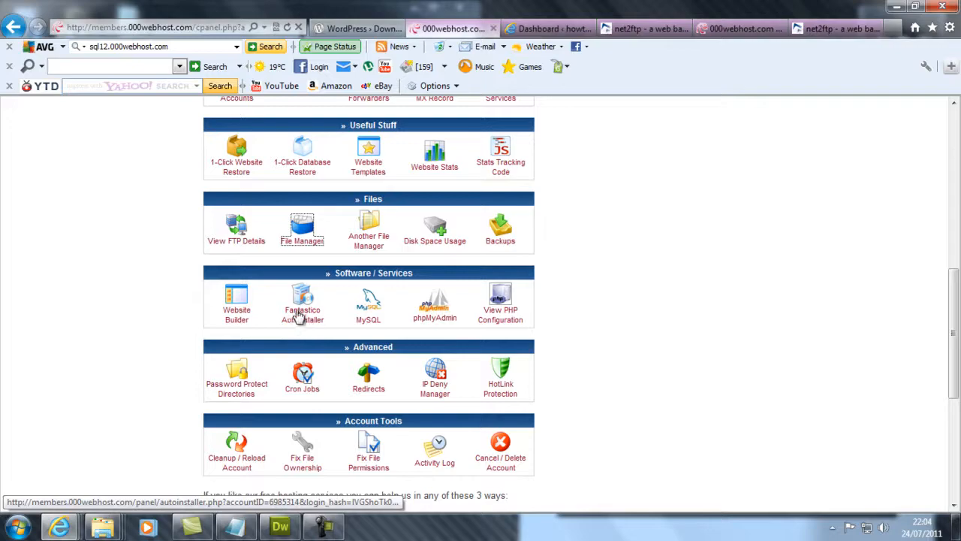